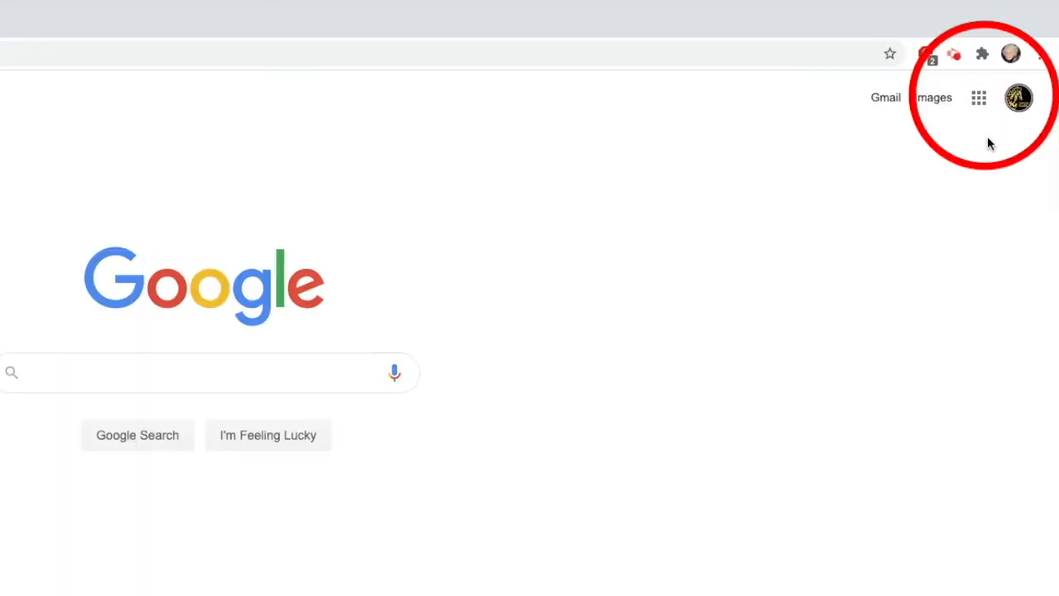
Step: From the Google apps launcher go to Drive and start a new blank Google Site
left_click(979, 98)
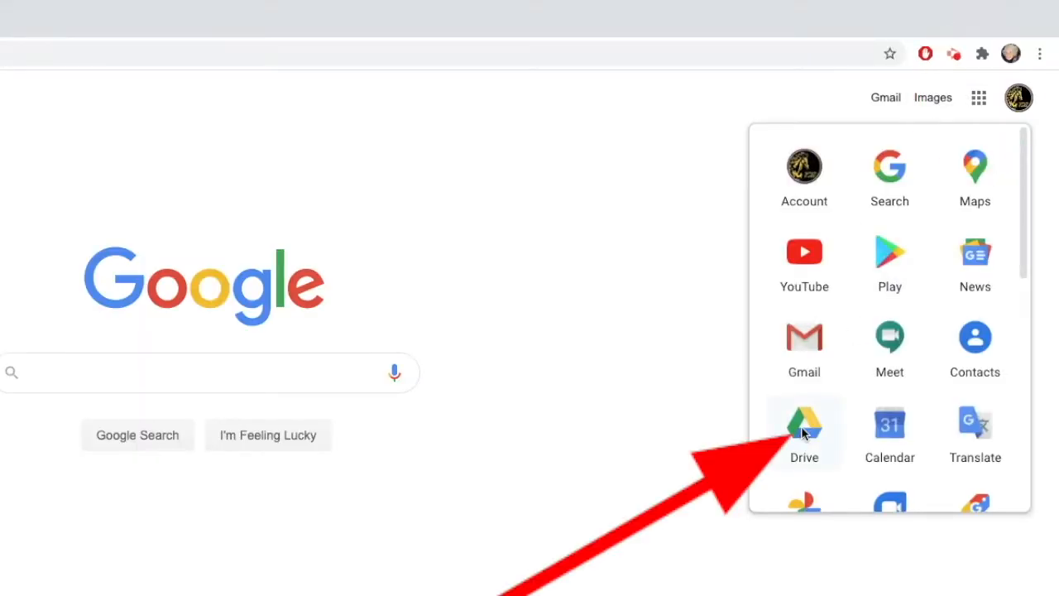
left_click(805, 424)
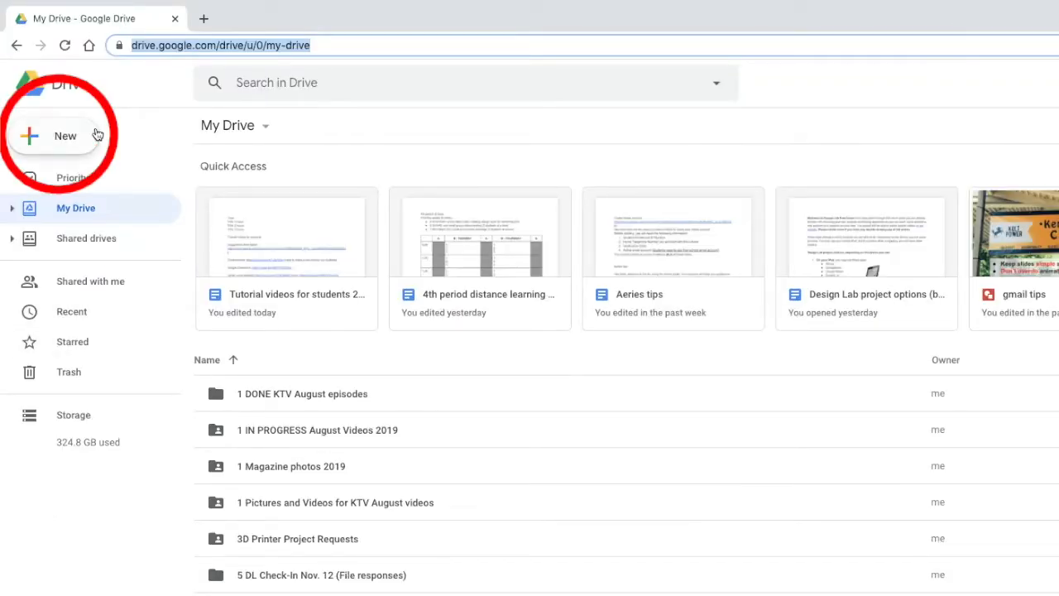
left_click(53, 136)
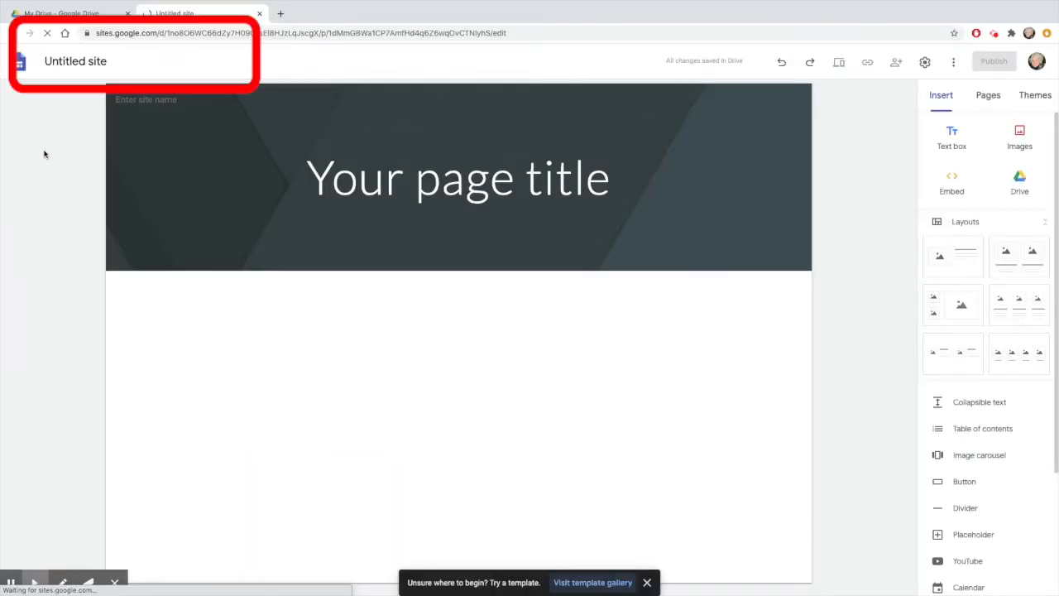
Step: Name the site 'Student name portfolio' and title the page 'Student name home page'
left_click(76, 60)
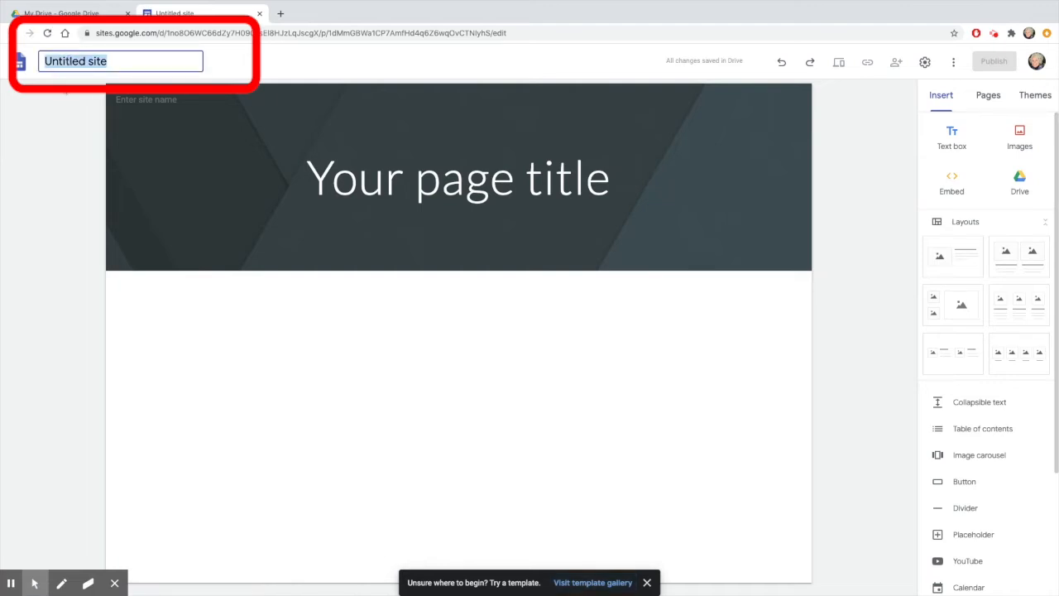
type("Student name portfolio")
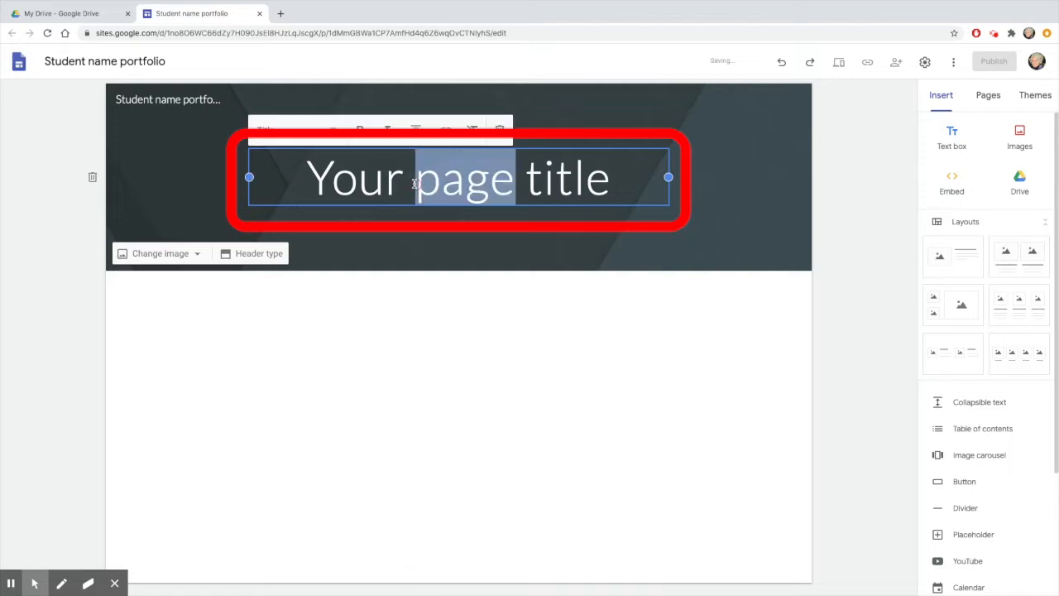
type("Student name home page")
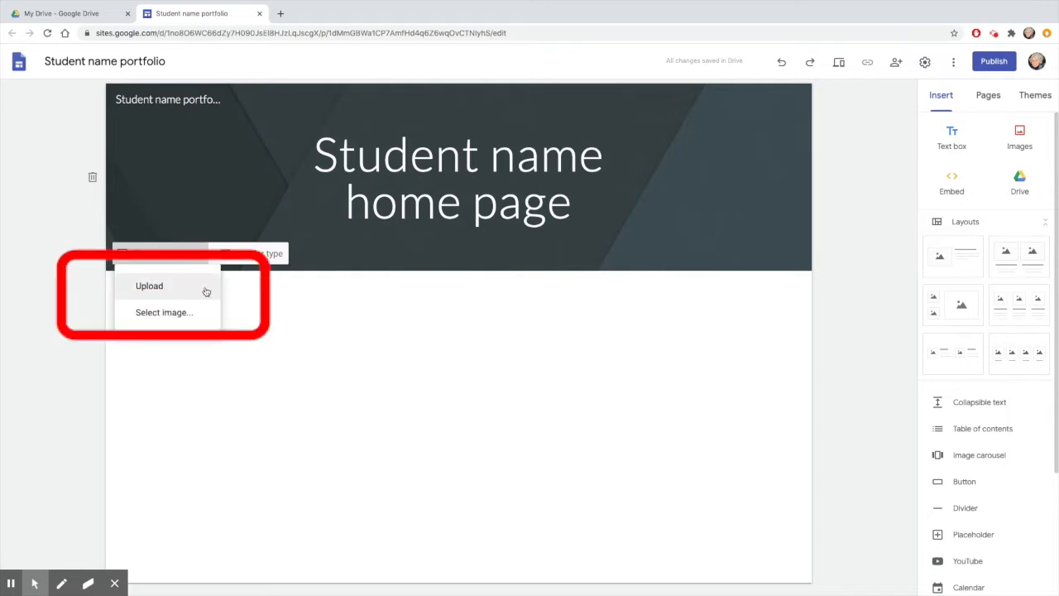
Step: Try a gallery header photo, then search 'math' and use the chalkboard image as the header
left_click(162, 311)
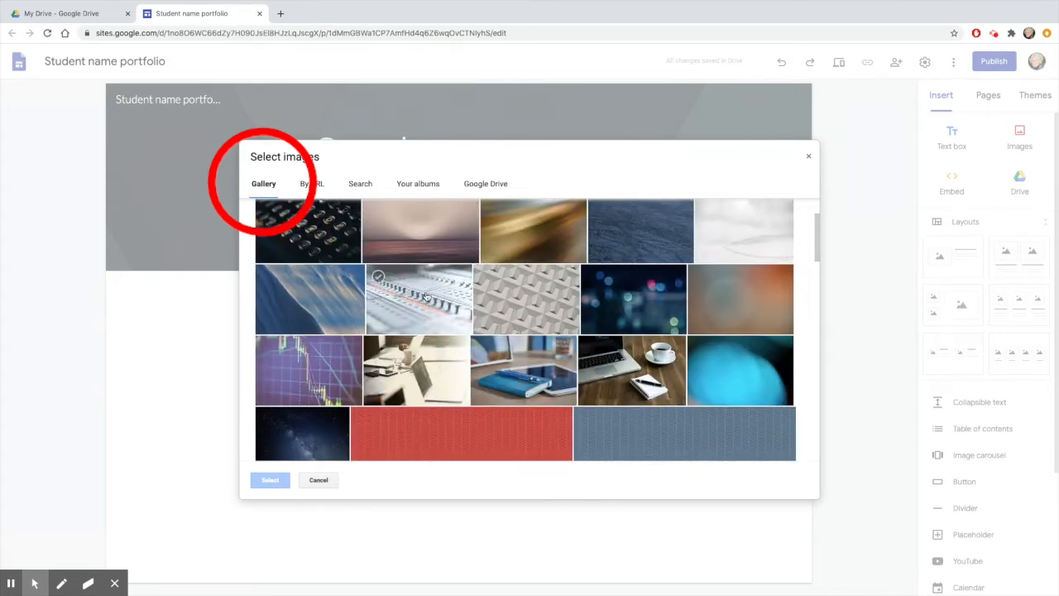
left_click(270, 480)
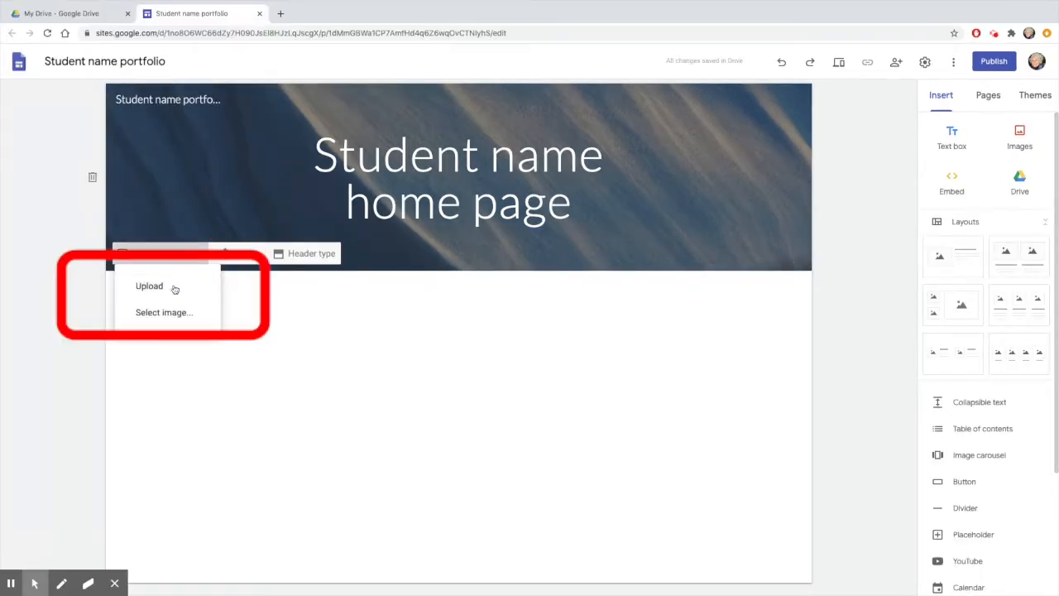
left_click(162, 311)
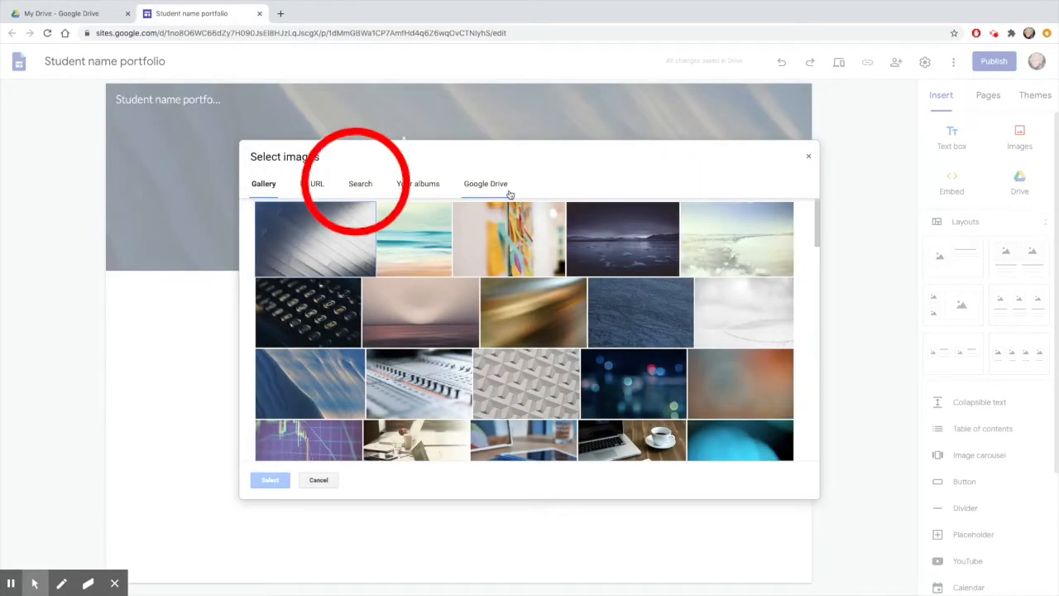
left_click(361, 182)
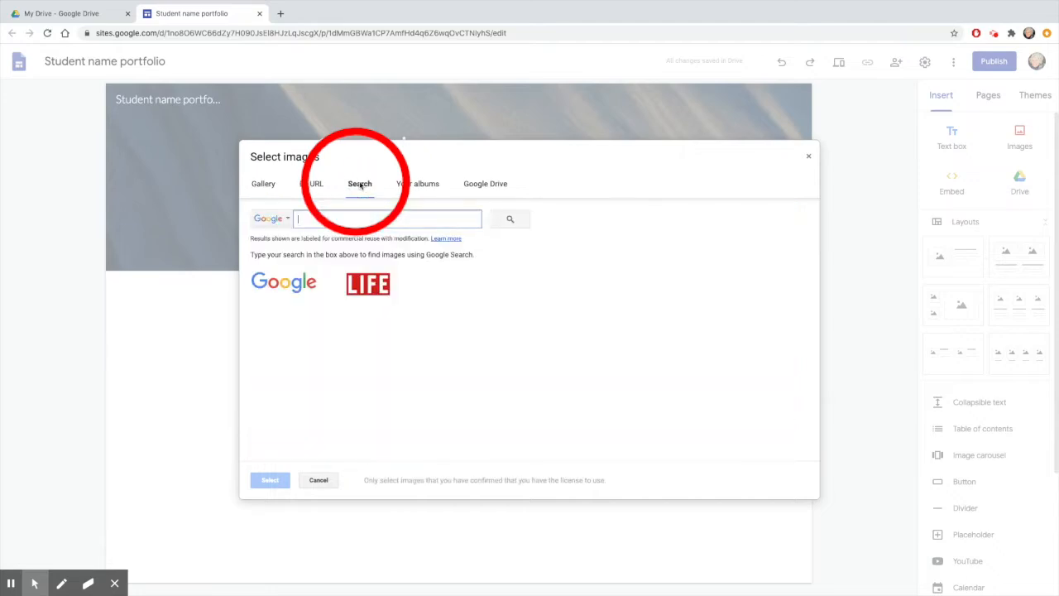
type("math")
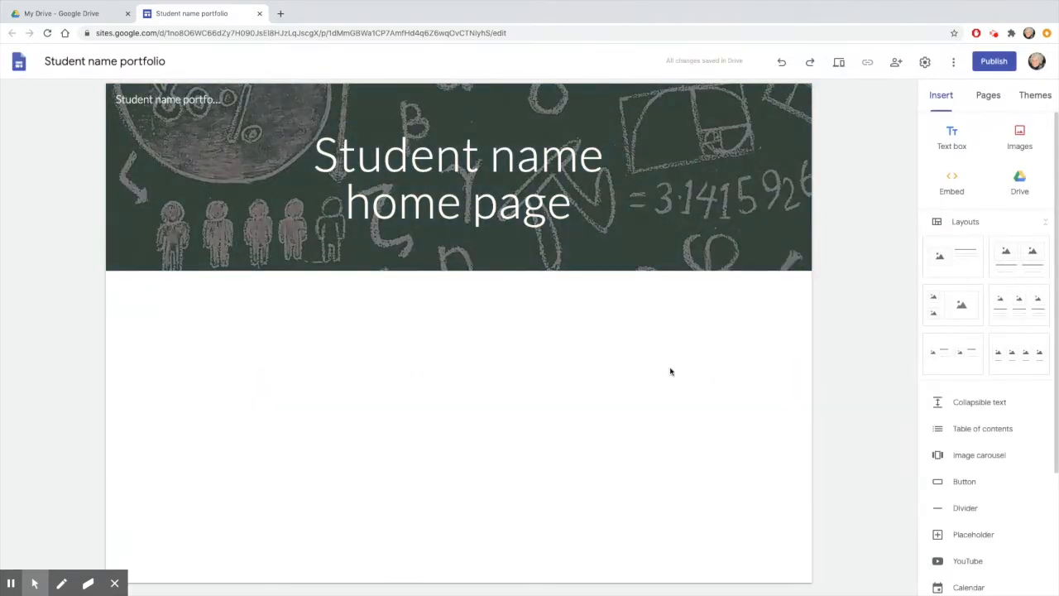
mouse_move(927, 119)
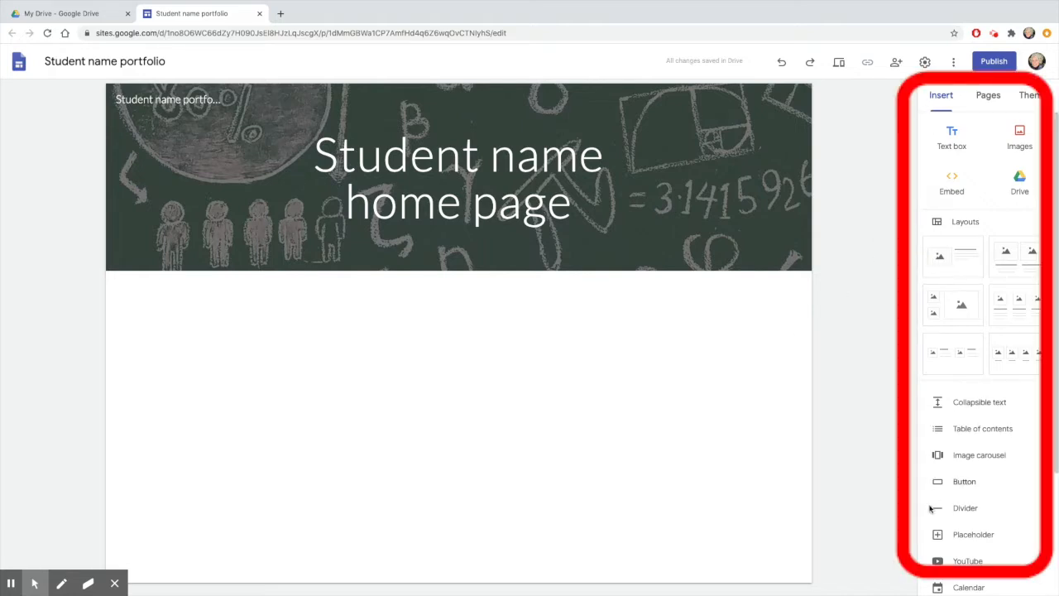
mouse_move(376, 376)
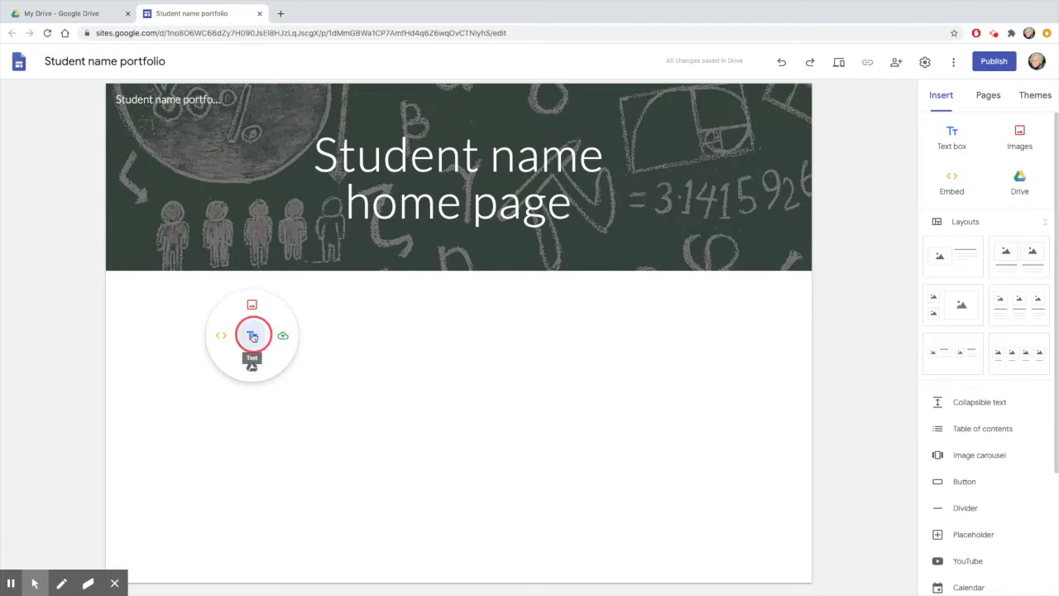
Step: Add the 'Welcome to my portfolio for the 2020-2021 school year!' text styled as a Subheading in a blue section
left_click(251, 335)
type("Welcome to my portfolio f")
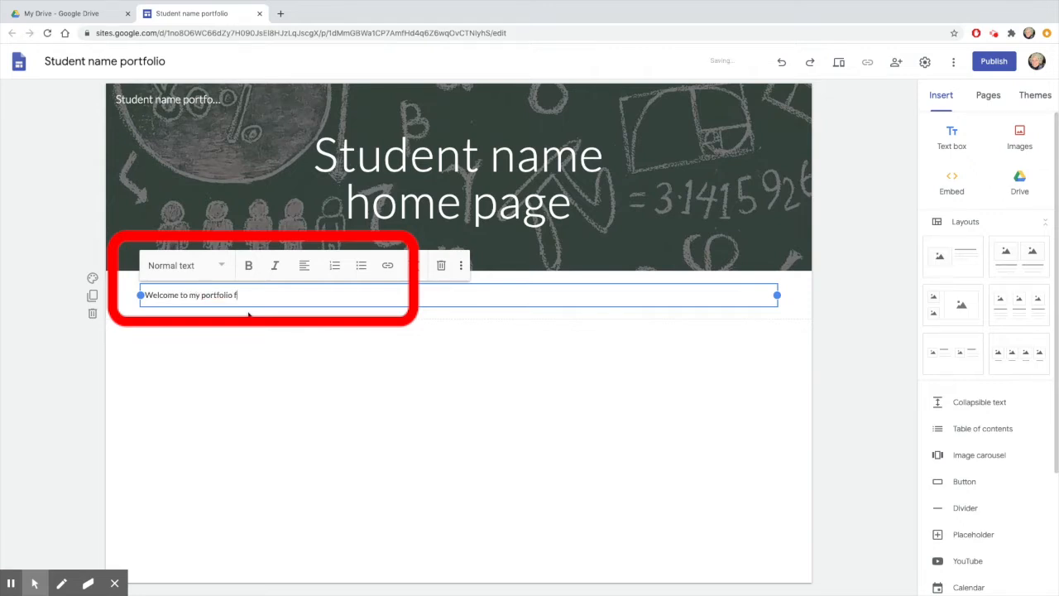
type("or the 2020-2021 schol")
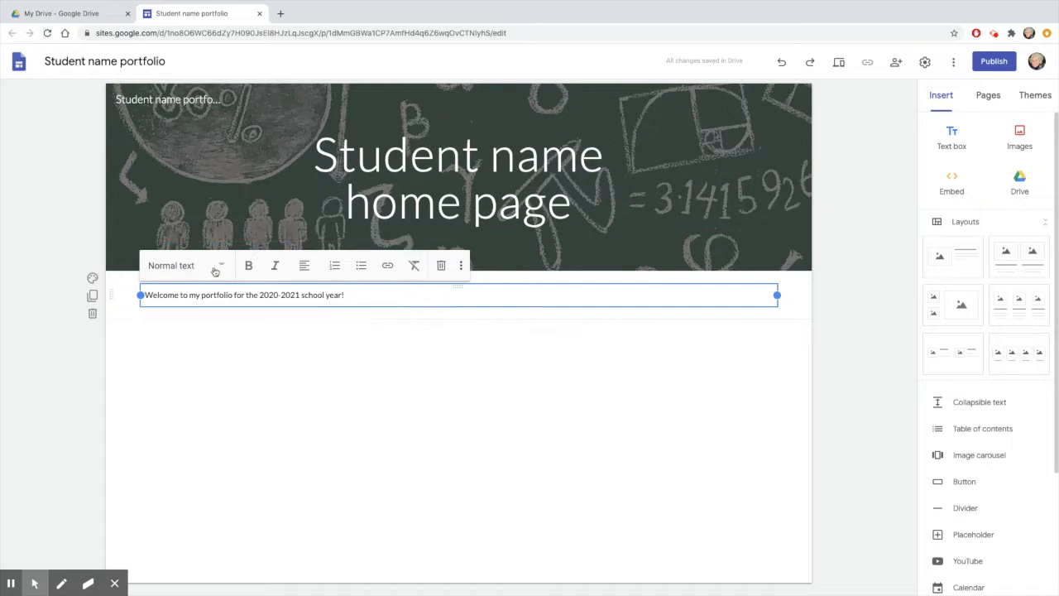
left_click(185, 265)
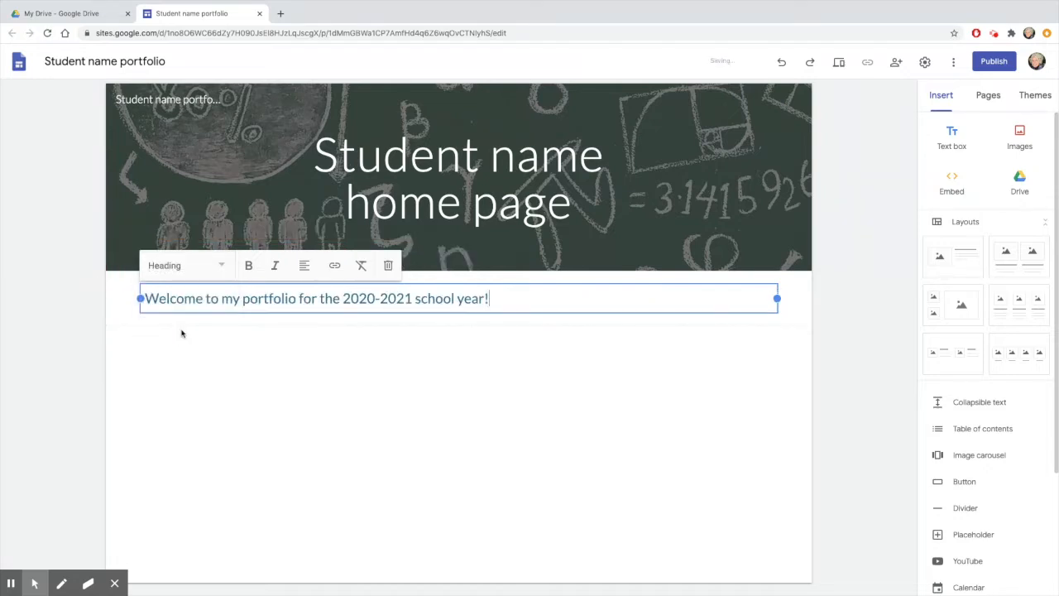
left_click(184, 265)
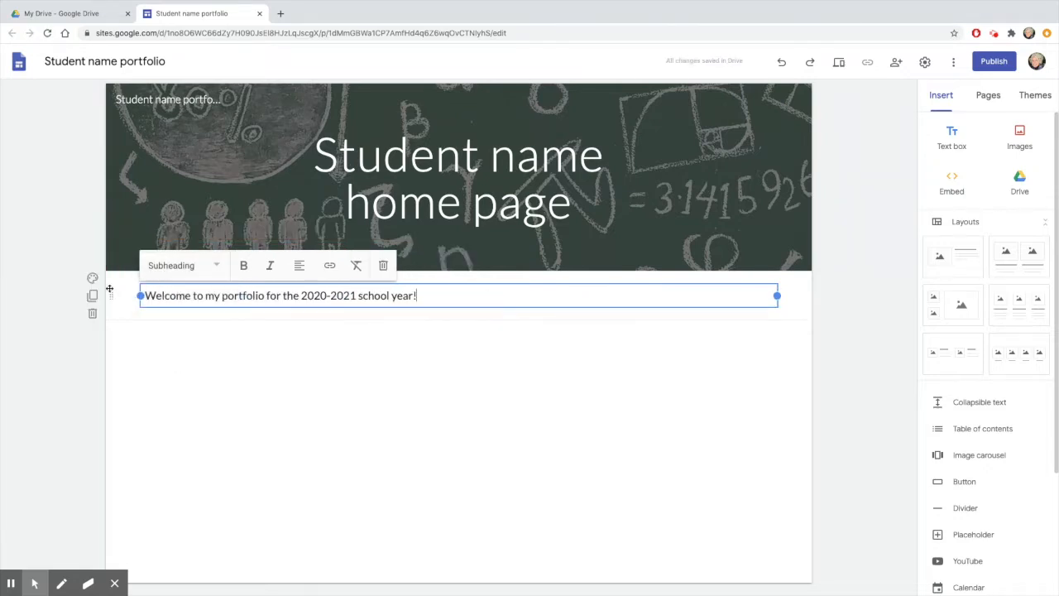
left_click(173, 343)
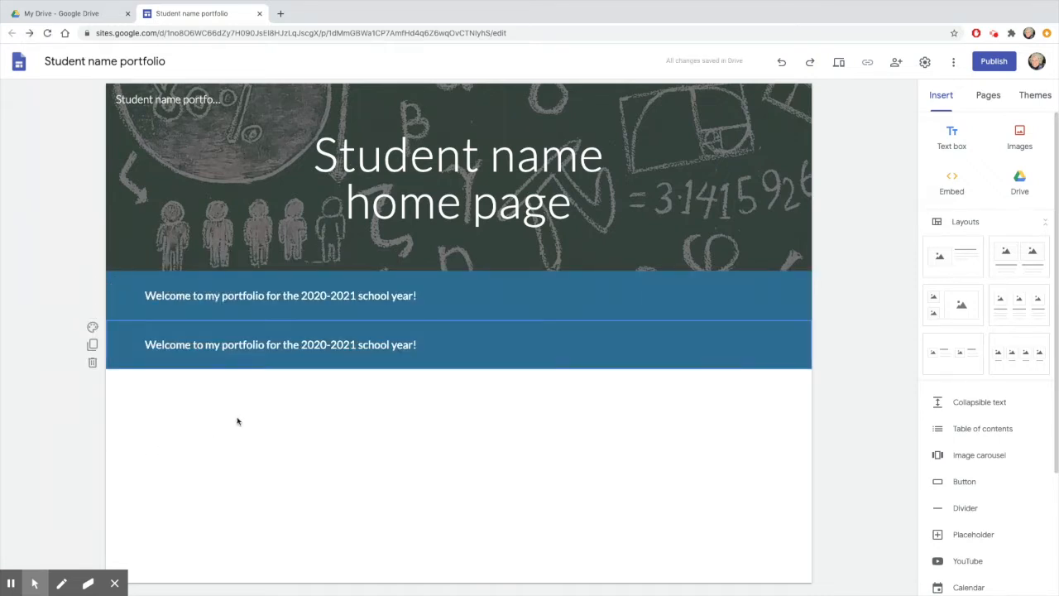
left_click(281, 295)
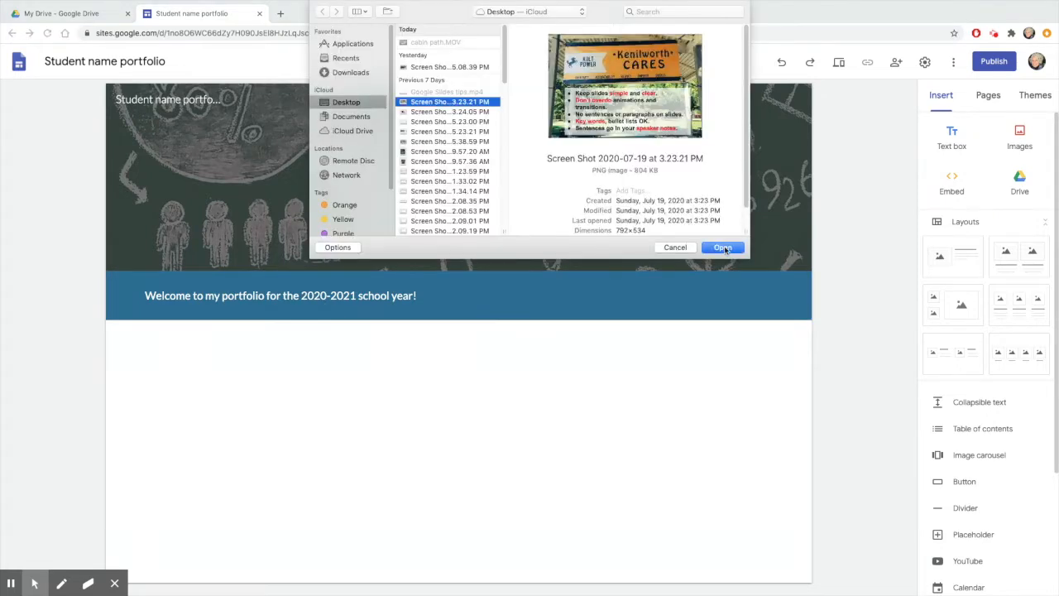
Step: Upload the Kenilworth Cares screenshot from the Desktop as an image below the welcome section
left_click(722, 249)
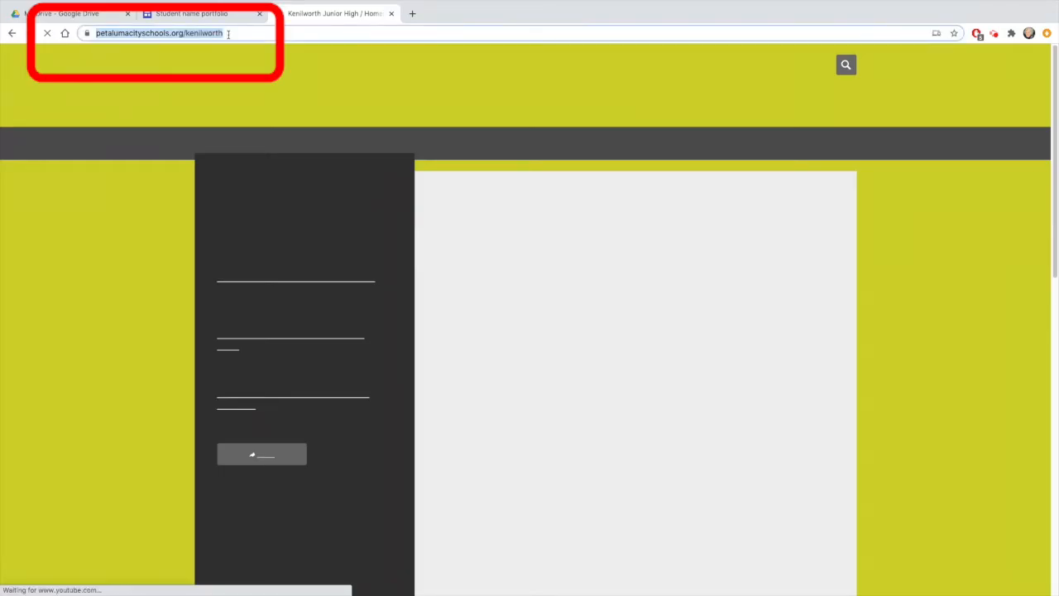
Step: Copy the Kenilworth Junior High website address and link the Kenilworth Cares image to it
key("Enter")
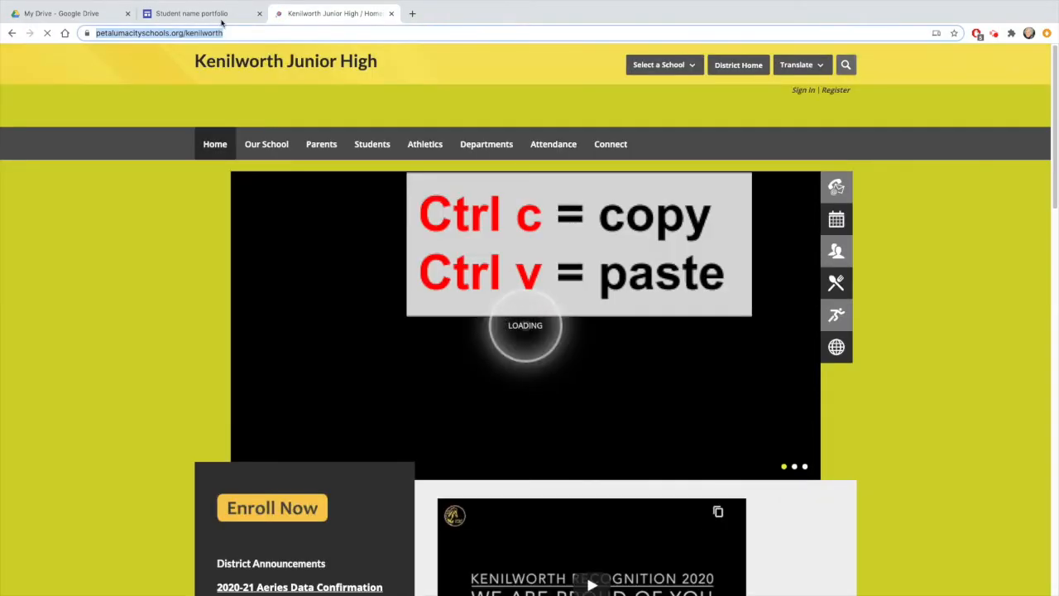
left_click(191, 14)
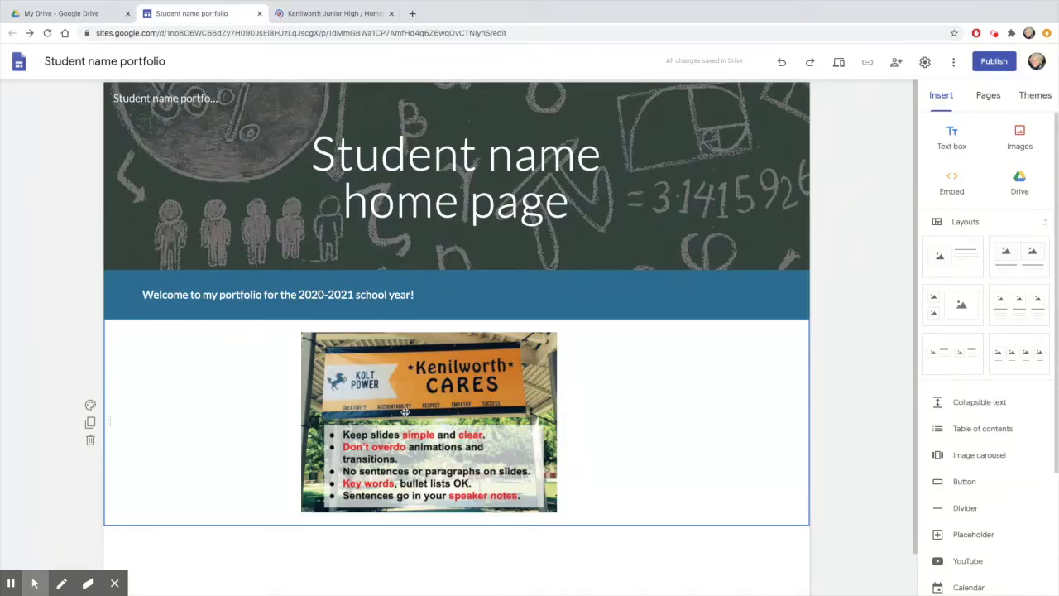
left_click(427, 422)
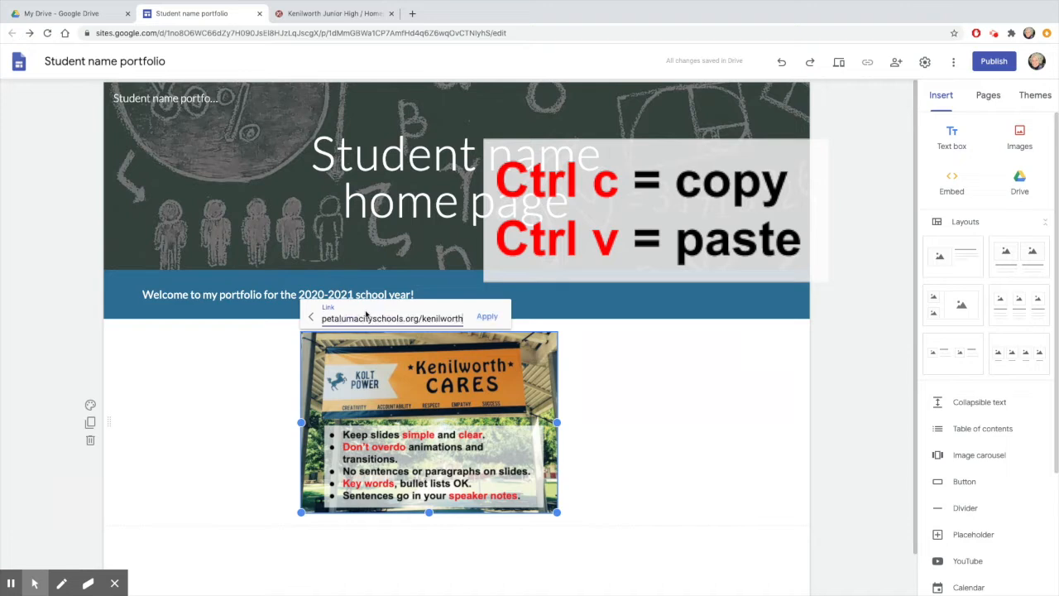
left_click(487, 316)
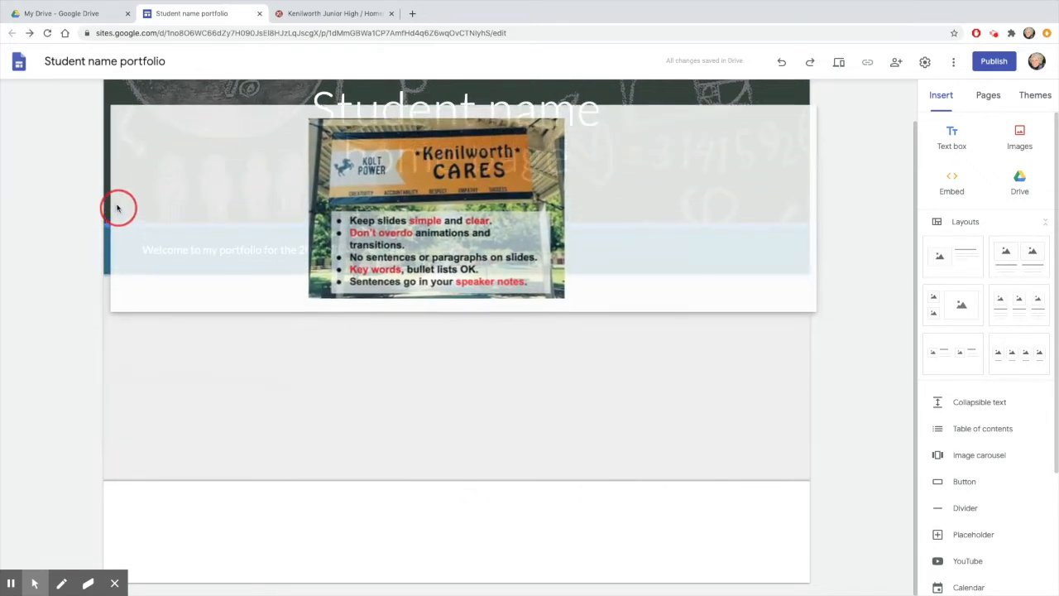
Step: Place the Kenilworth CARES image section between the chalkboard header and the blue welcome banner
left_click(119, 209)
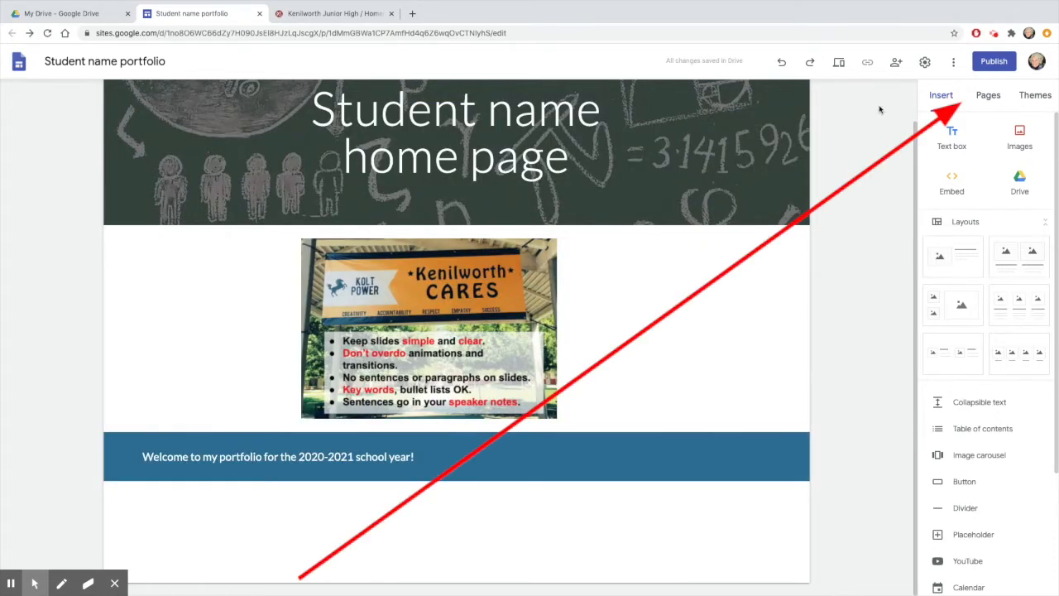
Step: Add Science, English, History, Math, P.E. and Art pages to the site from the Pages panel
left_click(989, 95)
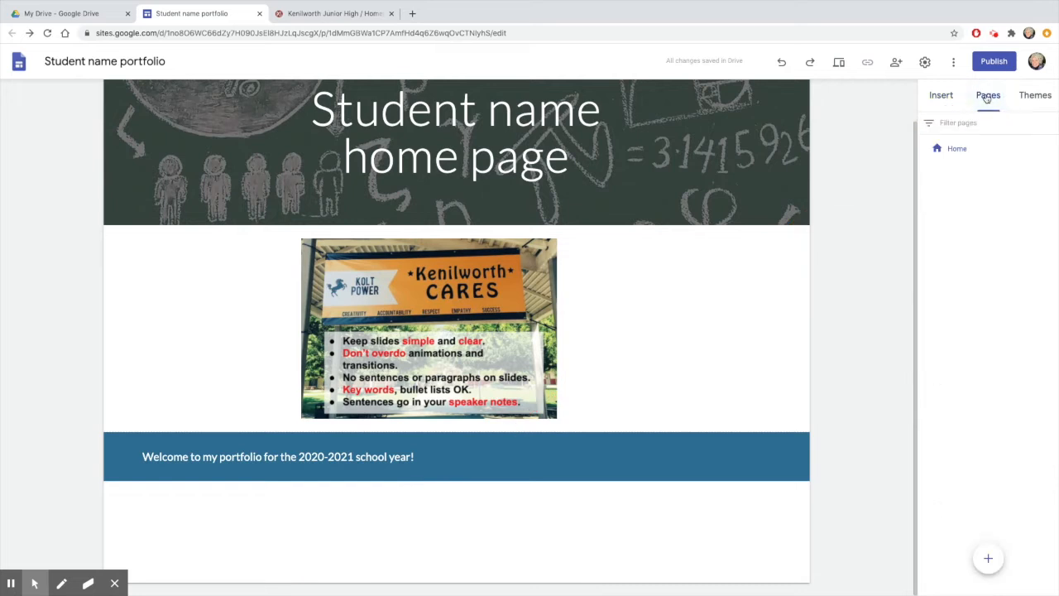
left_click(988, 558)
type("Scie")
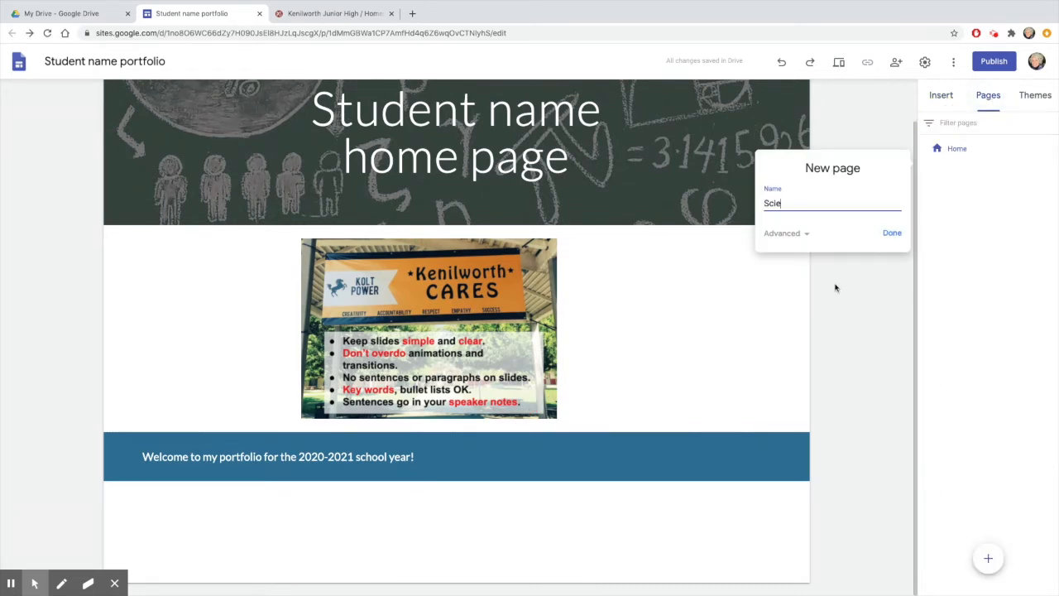
left_click(892, 232)
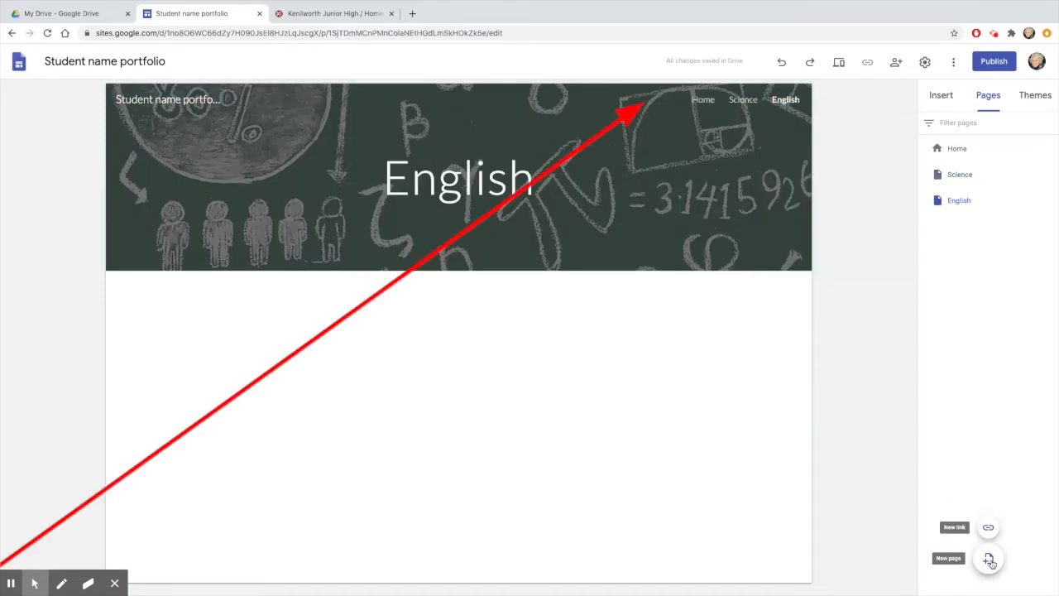
left_click(990, 558)
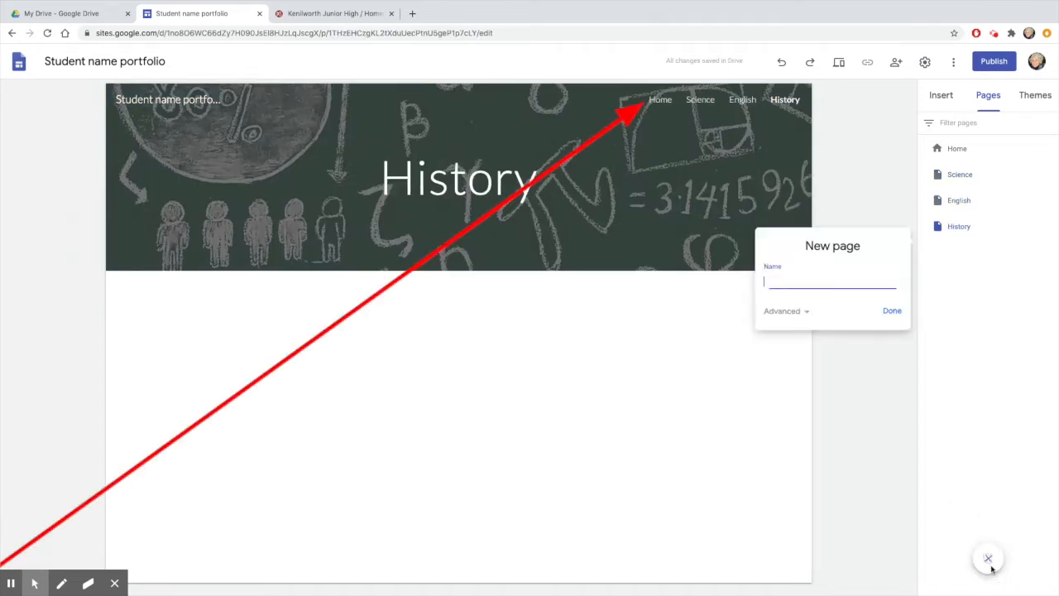
type("Math")
type("Art")
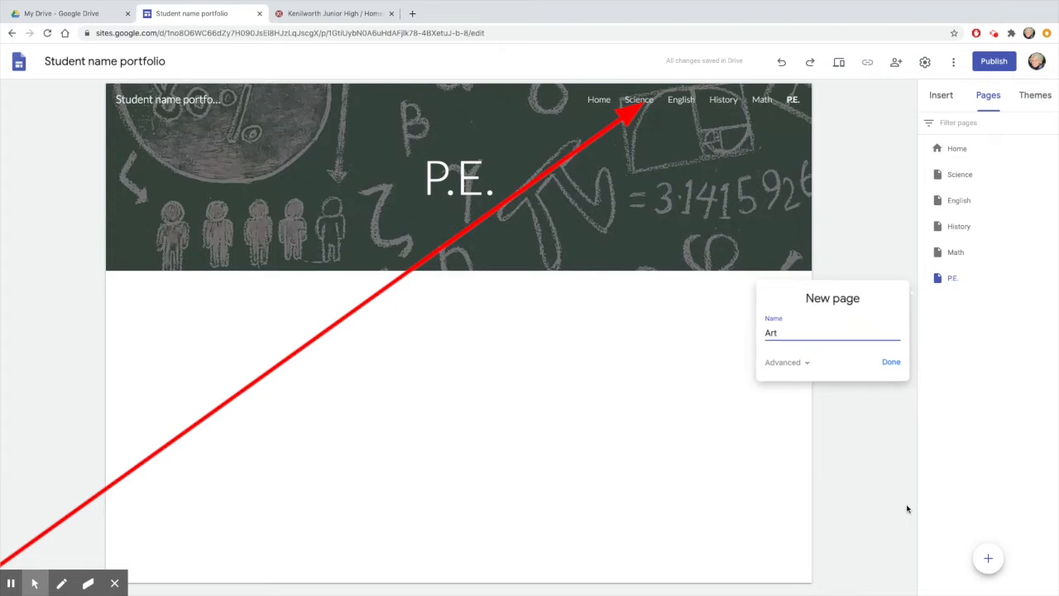
left_click(890, 360)
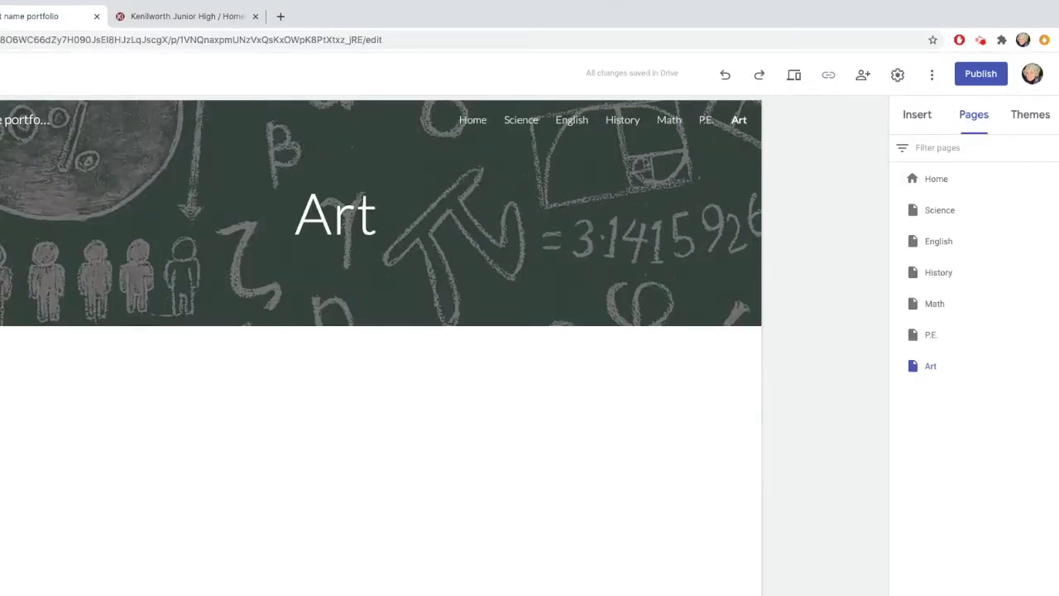
mouse_move(939, 242)
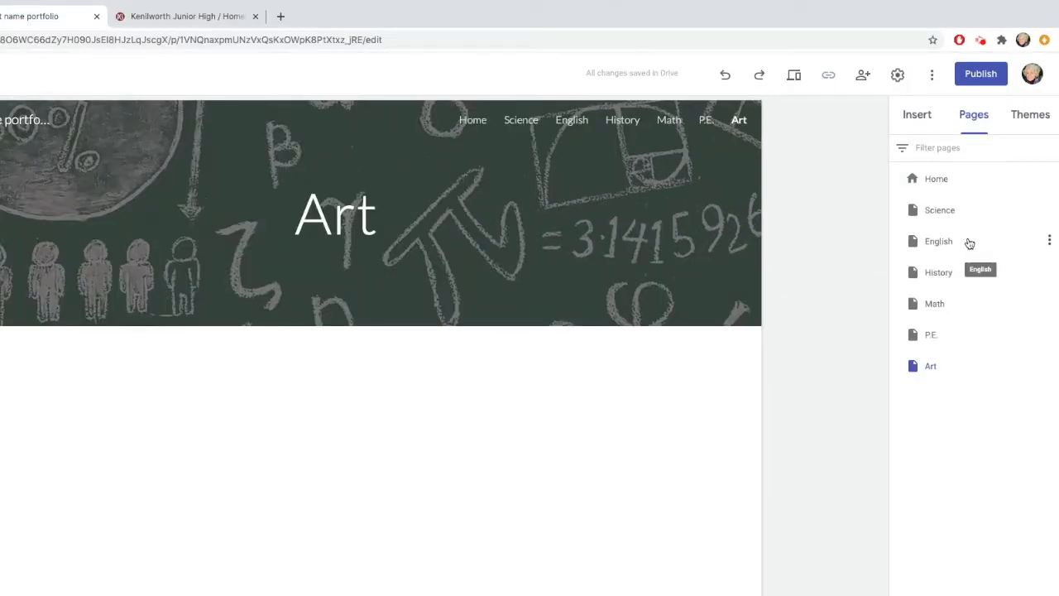
Step: Go to the English page and add a subpage under it from its page options
left_click(939, 242)
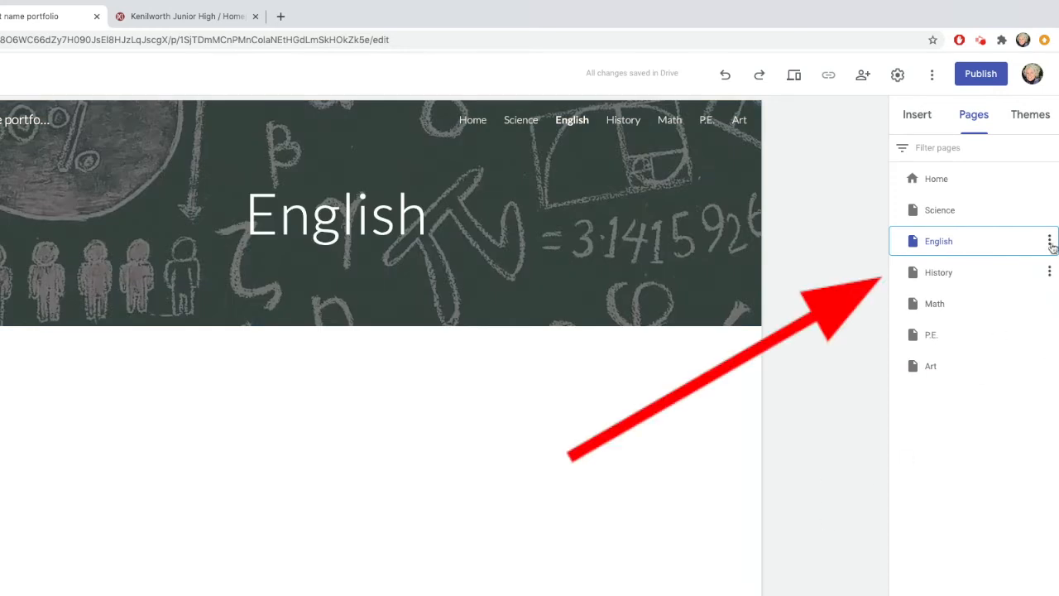
left_click(1049, 241)
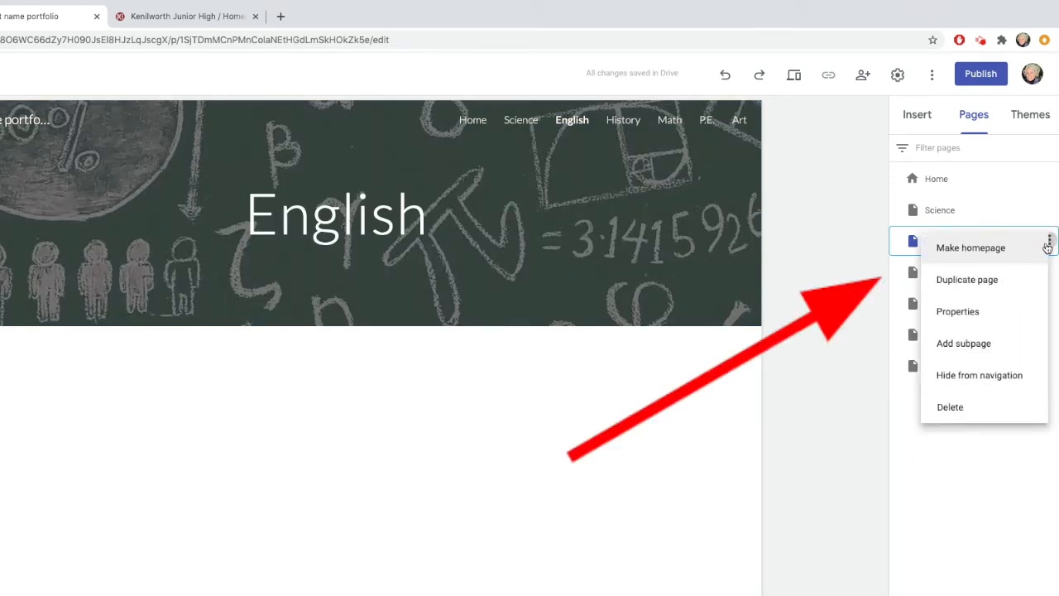
left_click(963, 343)
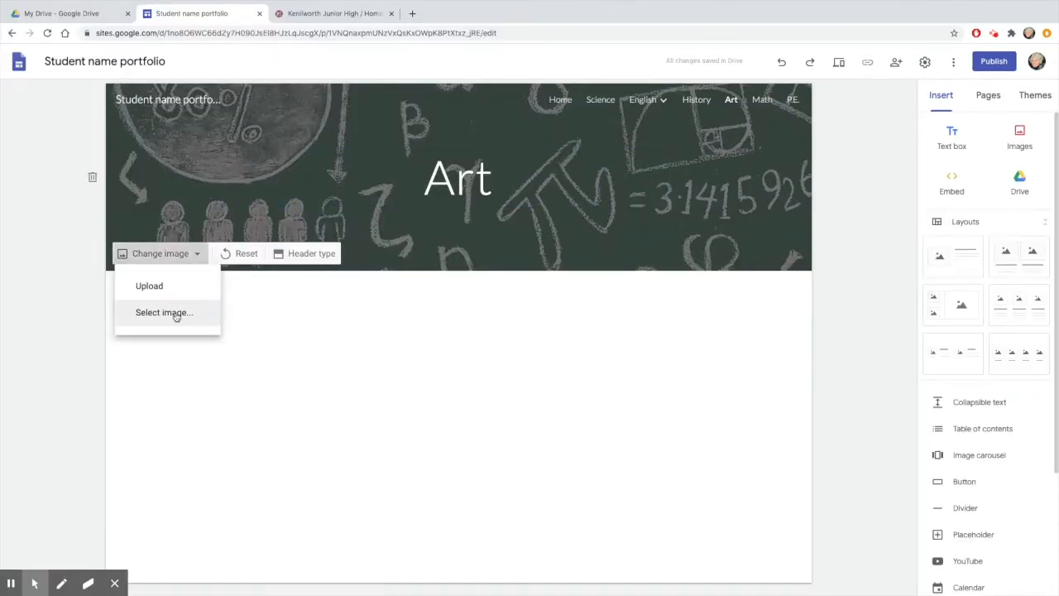
Step: Replace the Art page header with the colourful watercolour image found via web search
left_click(163, 311)
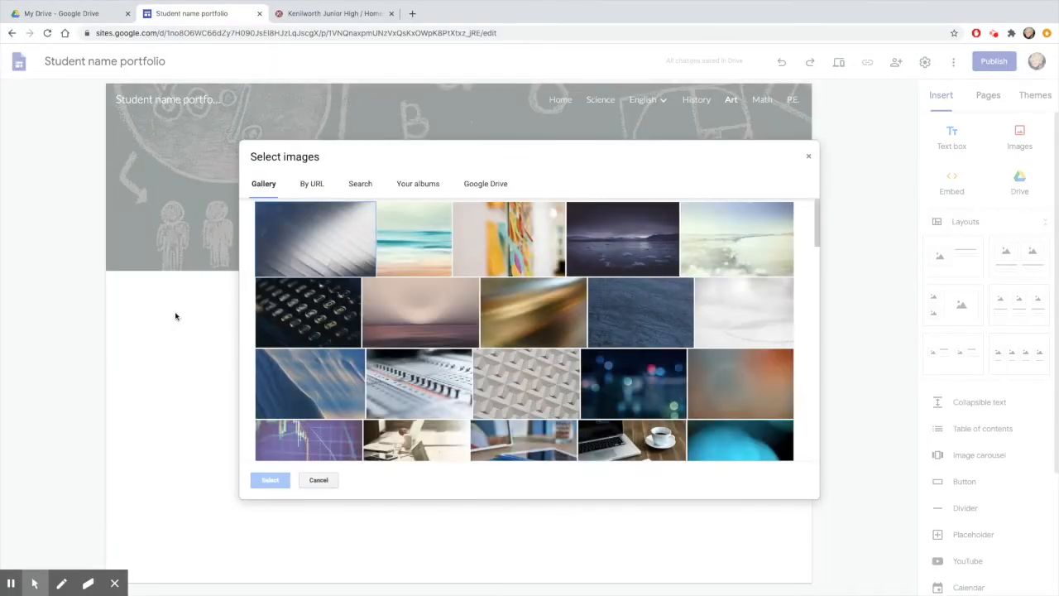
left_click(361, 182)
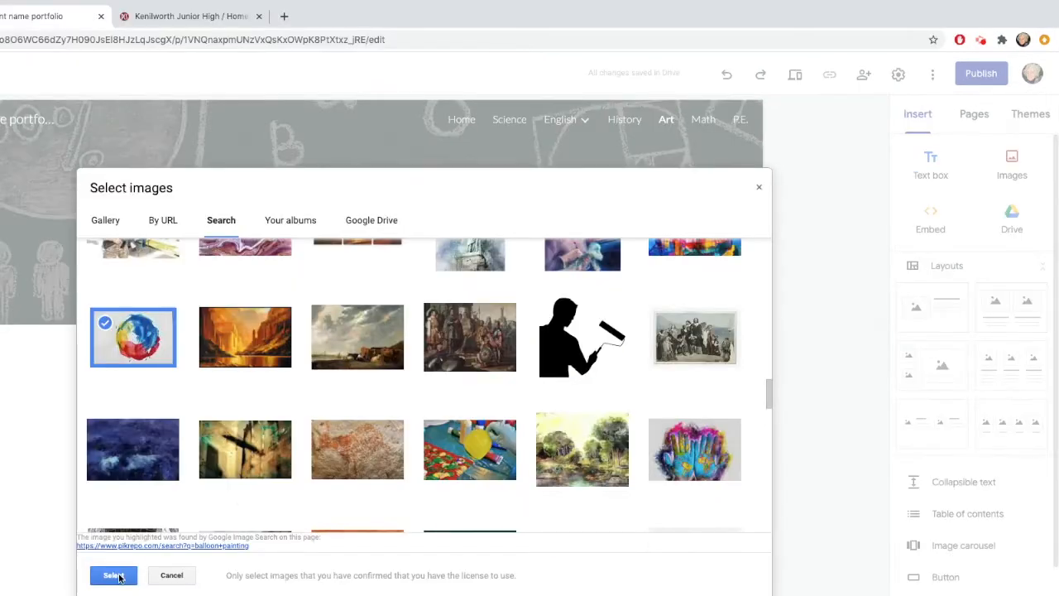
left_click(112, 576)
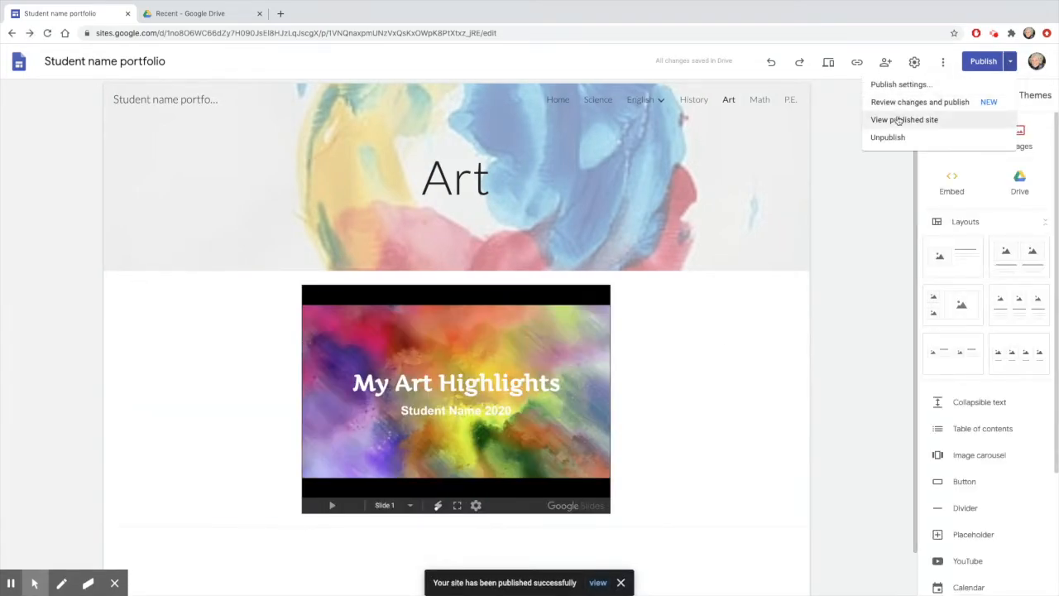
Step: View the published site live and browse to its Art page
left_click(904, 119)
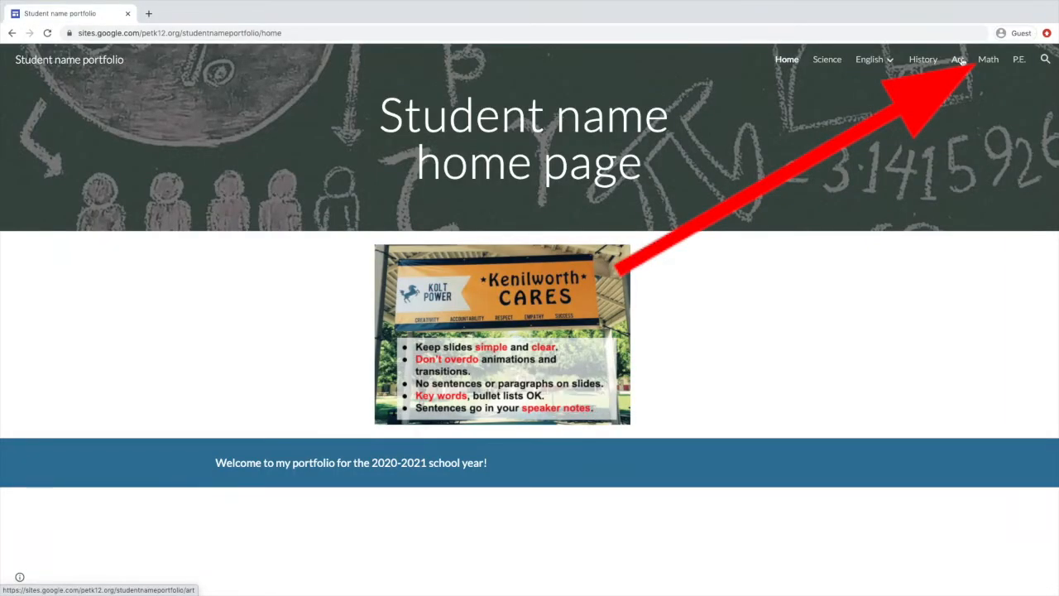
left_click(957, 59)
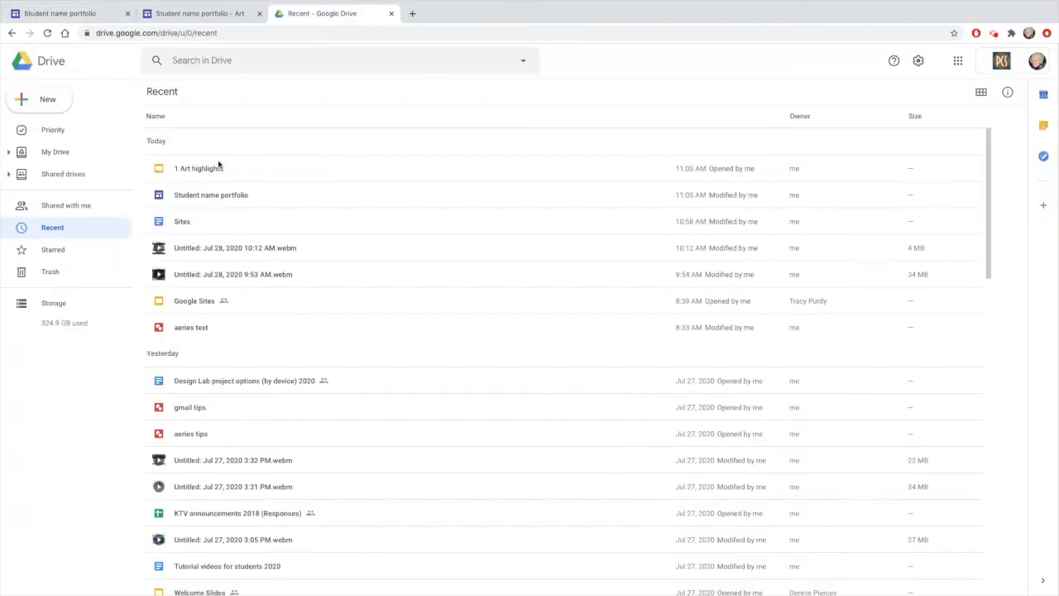
Step: Share the 1 Art highlights file so anyone in Petaluma City Schools can open its link
right_click(199, 169)
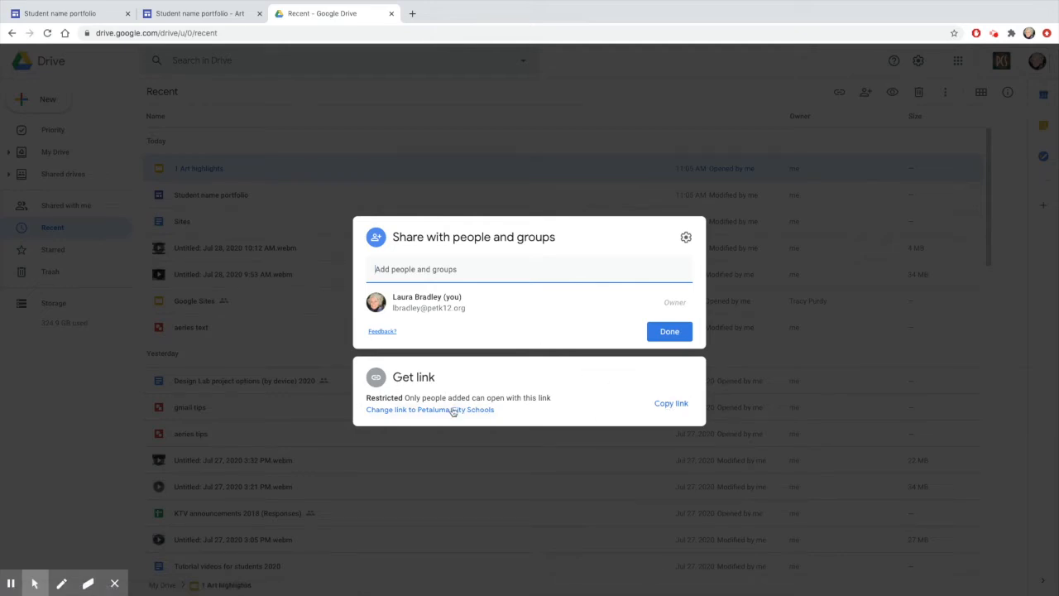
left_click(431, 411)
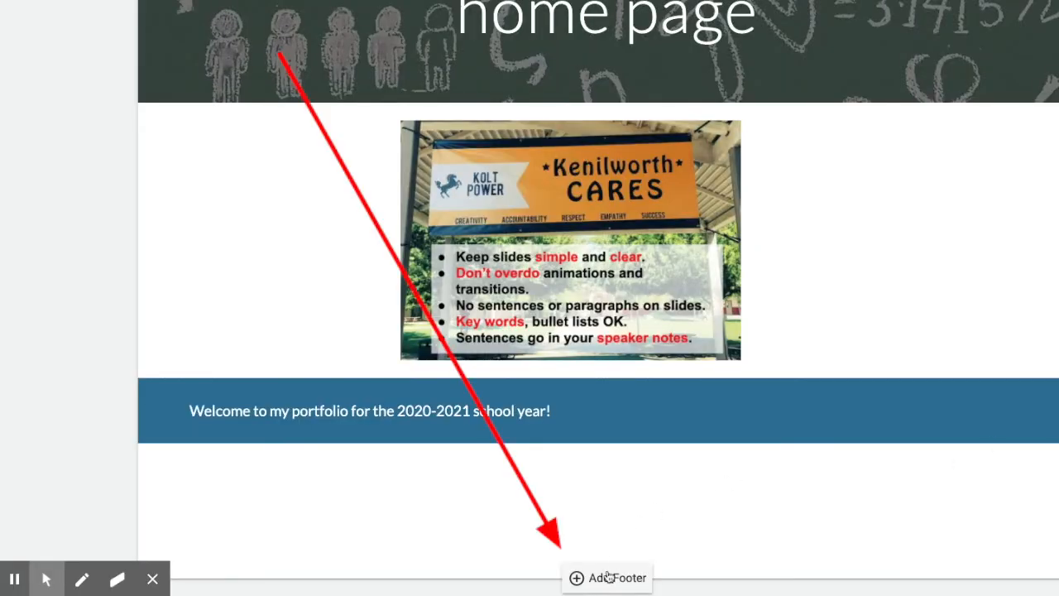
mouse_move(646, 563)
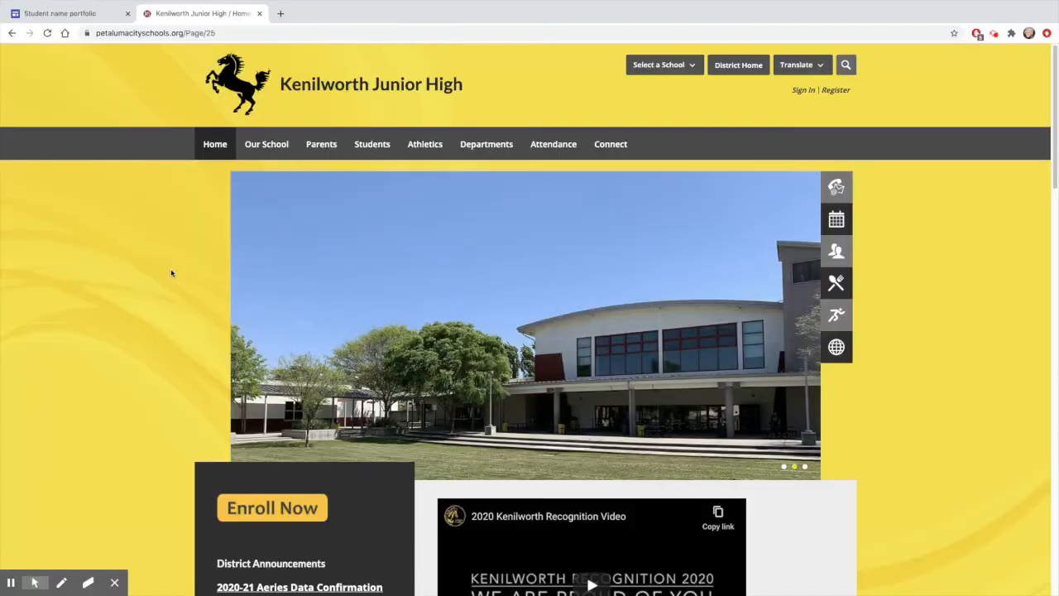
Step: Navigate to the History page and review its blue "Check out my best math work below!" banner
scroll("down", 3)
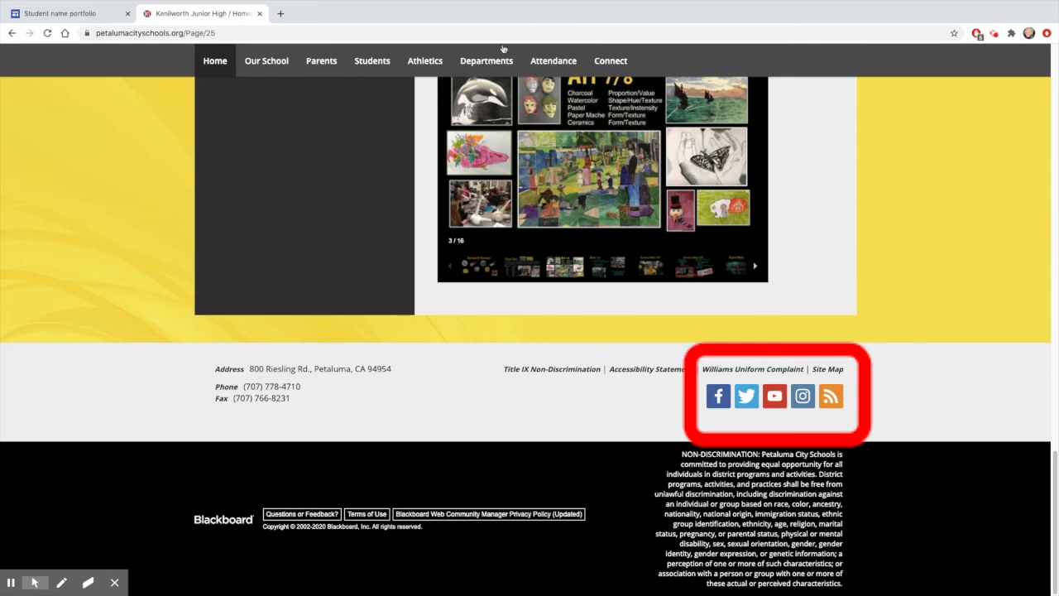
left_click(371, 59)
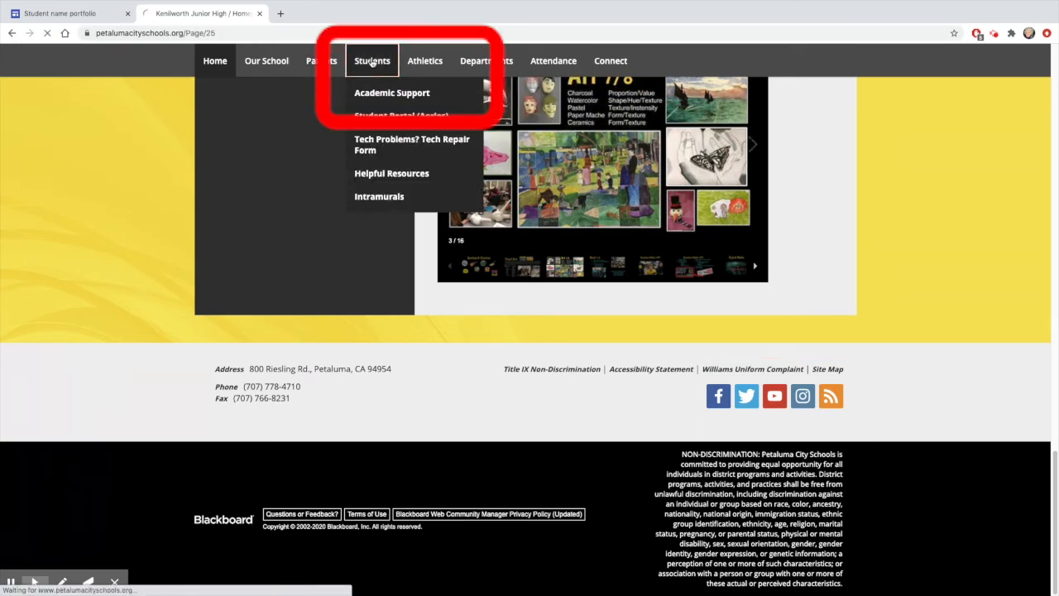
left_click(392, 93)
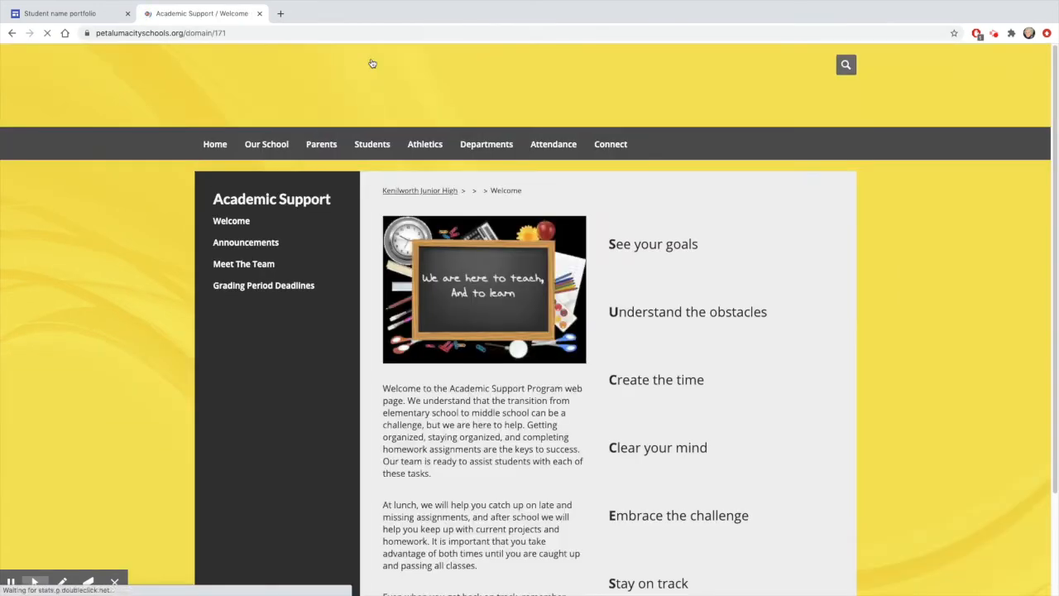
scroll("down", 3)
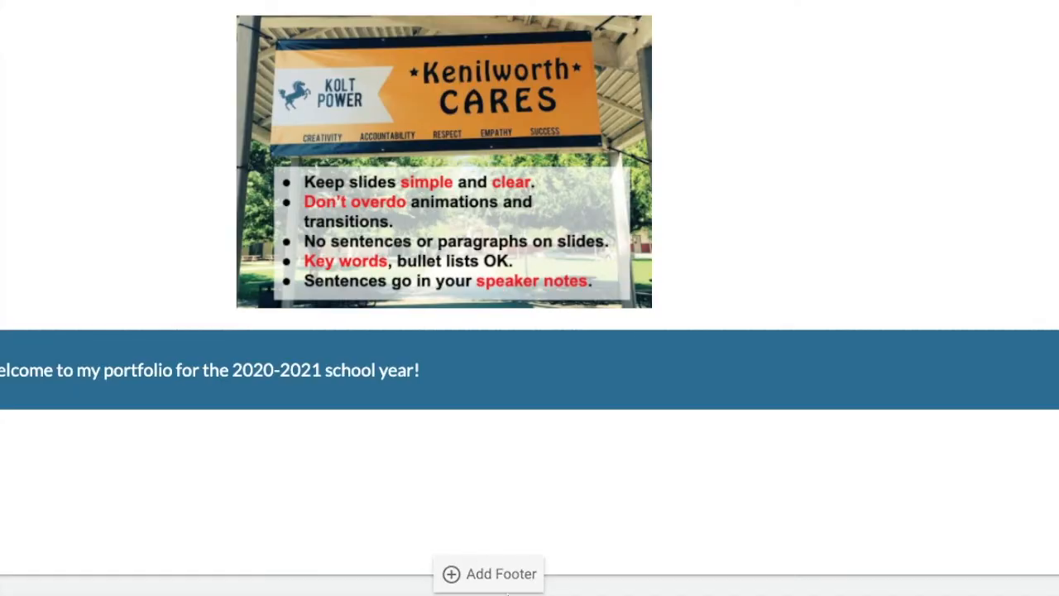
mouse_move(559, 573)
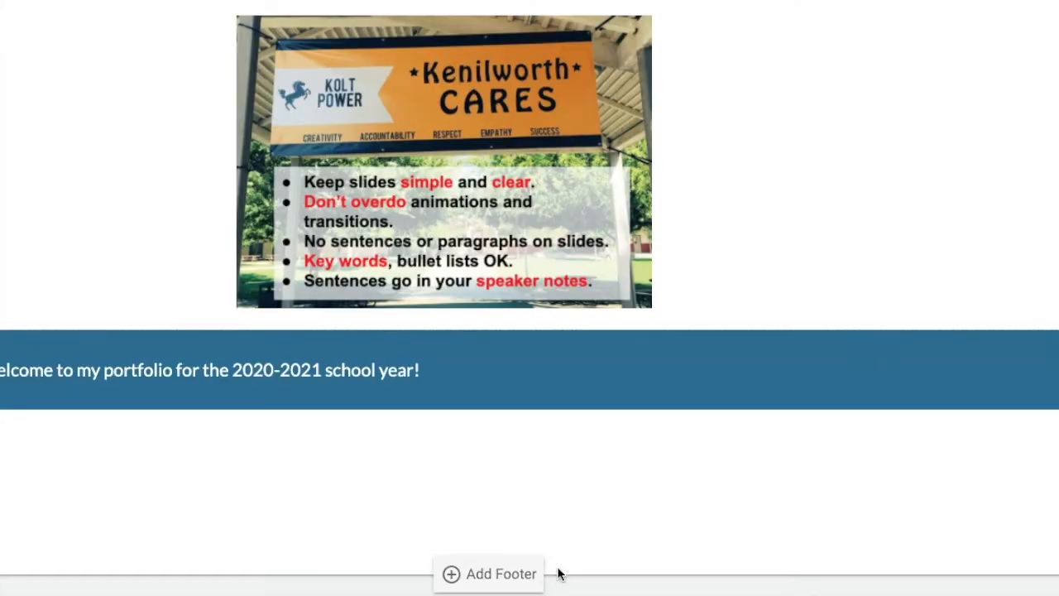
scroll("down", 3)
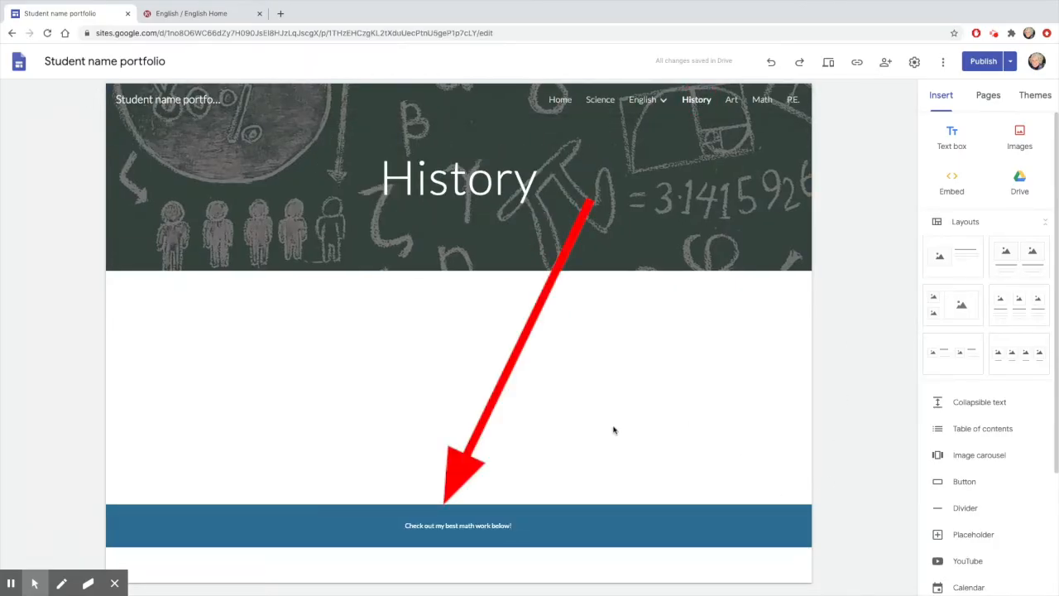
Step: Delete the blue math-work banner section from the Art page, then go to the Literature page
left_click(732, 99)
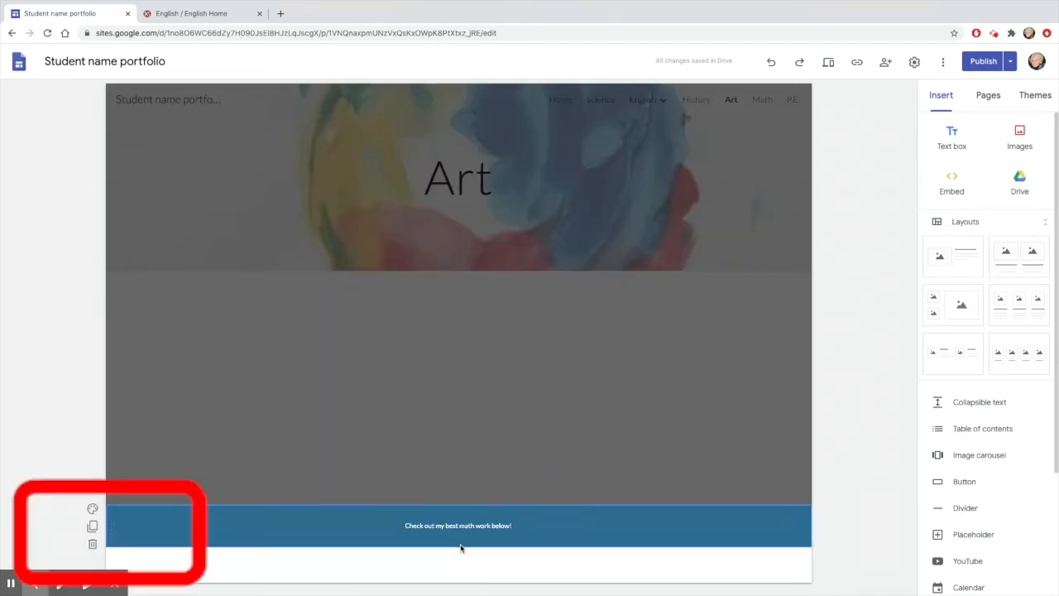
left_click(93, 543)
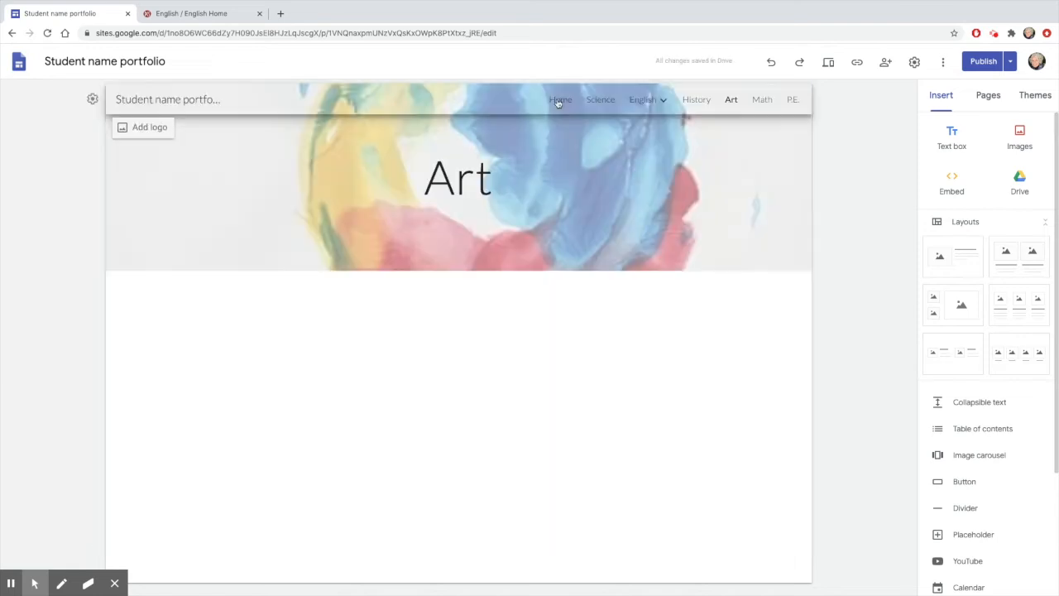
left_click(560, 99)
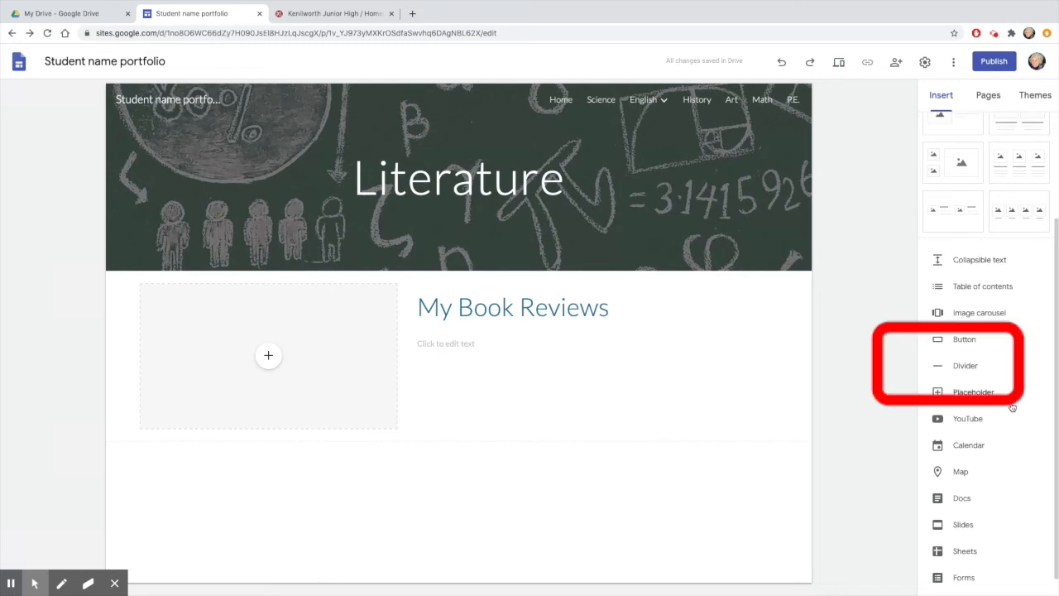
Step: Insert a divider line below the Literature page's My Book Reviews section
left_click(965, 366)
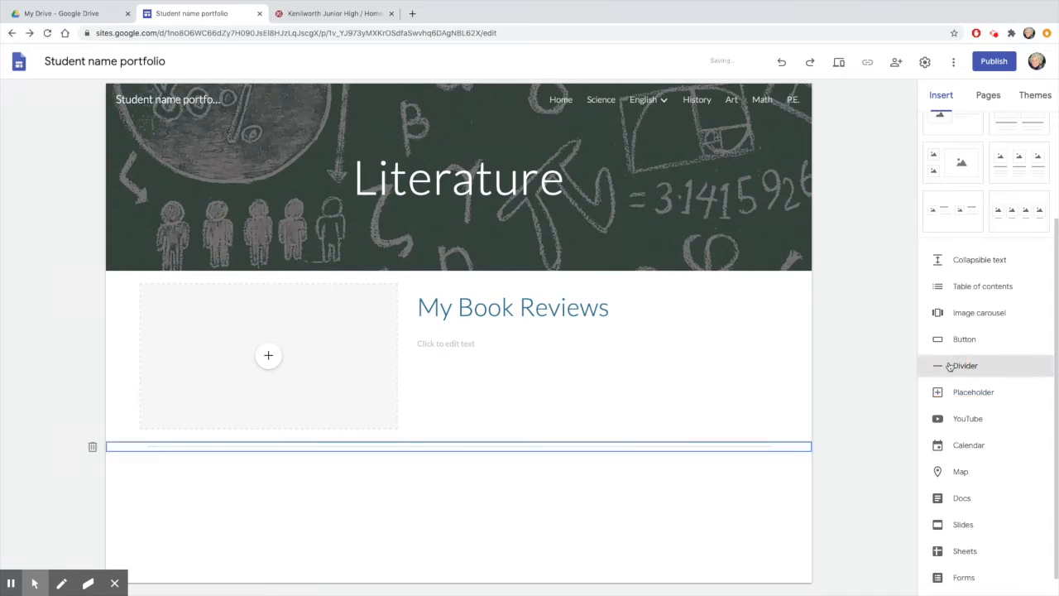
left_click(965, 366)
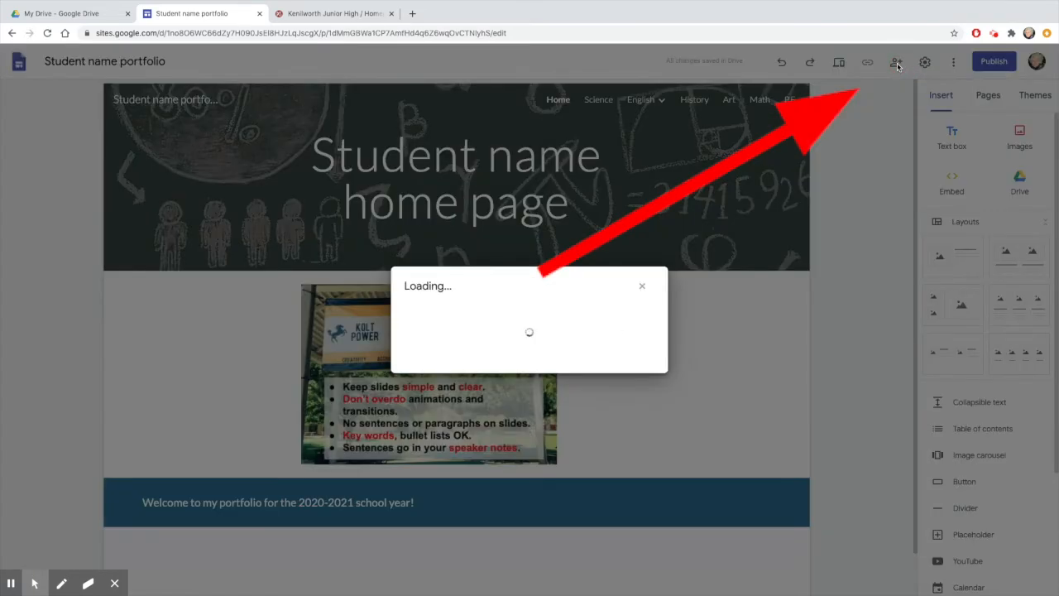
Step: Change the published site's link access from Petaluma City Schools to Public and confirm with Done
left_click(895, 61)
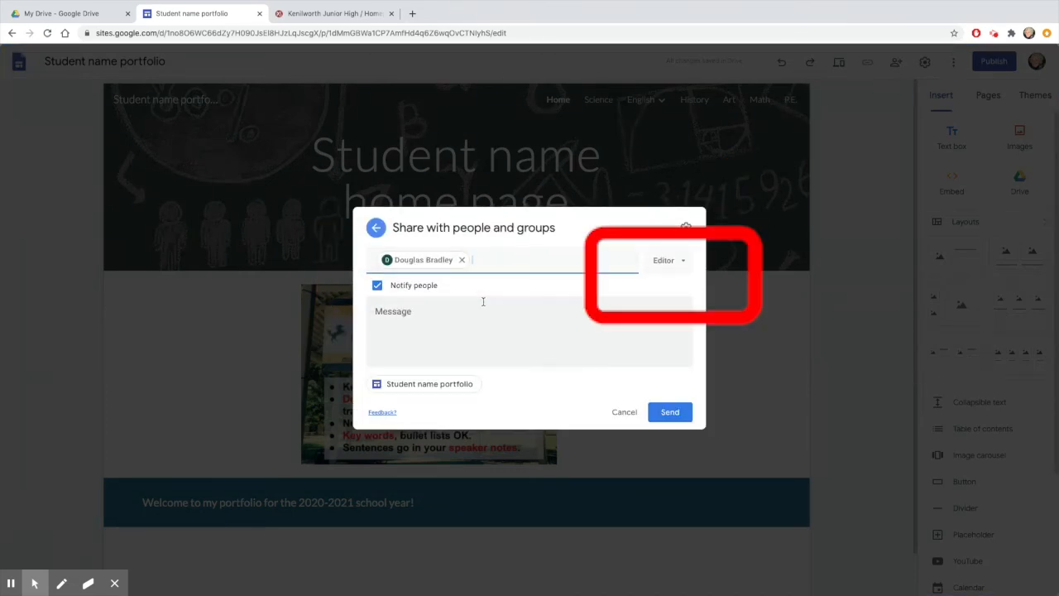
left_click(669, 260)
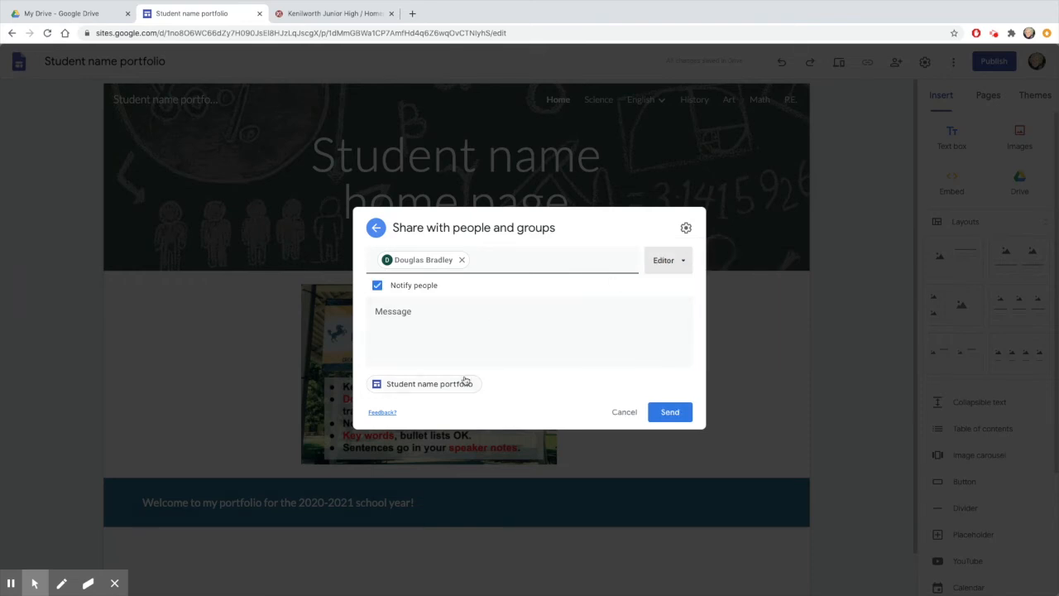
left_click(377, 228)
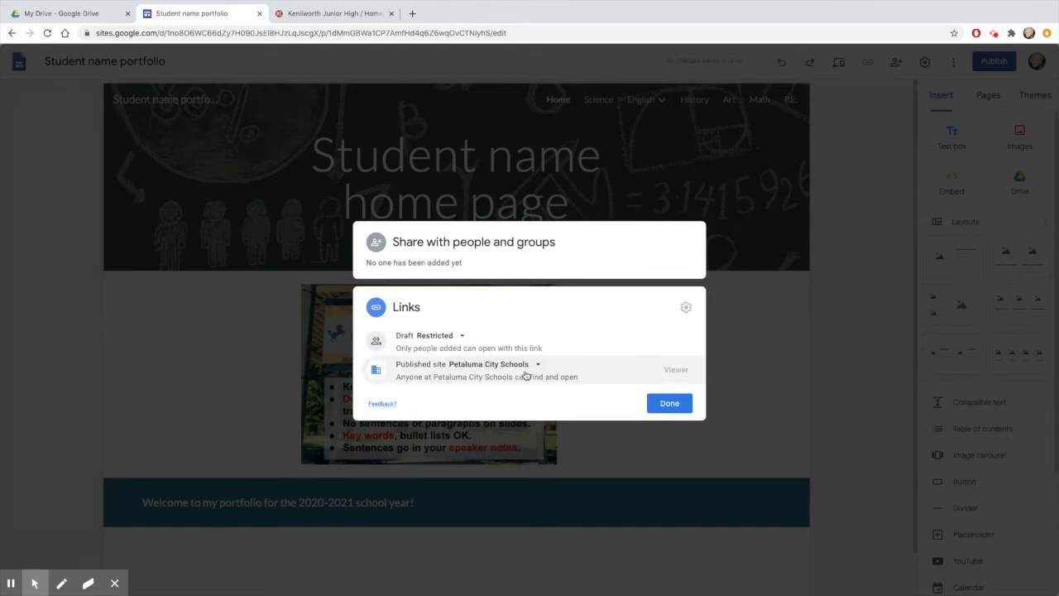
mouse_move(538, 368)
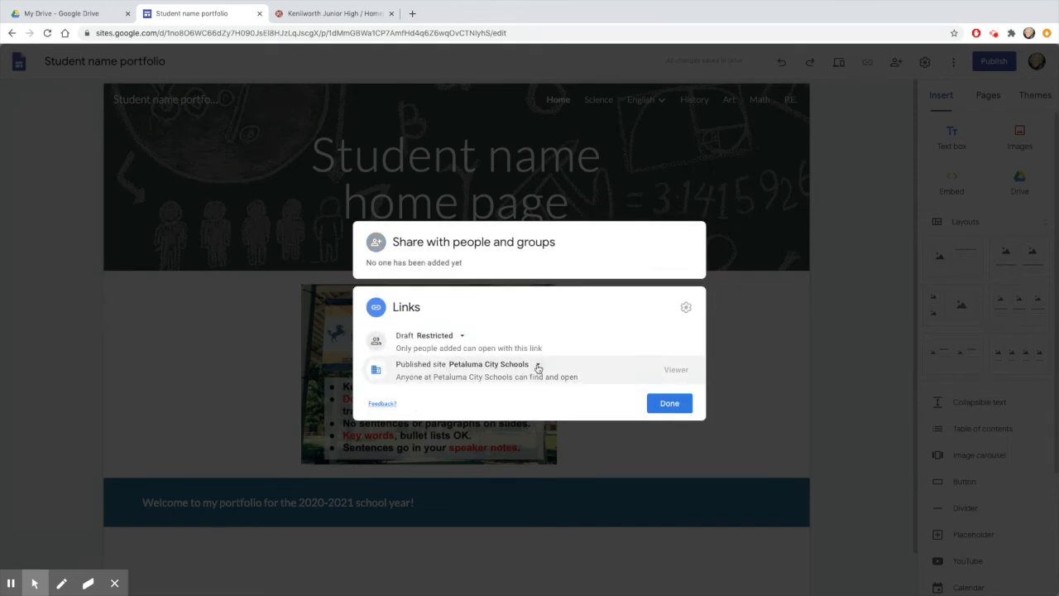
left_click(537, 365)
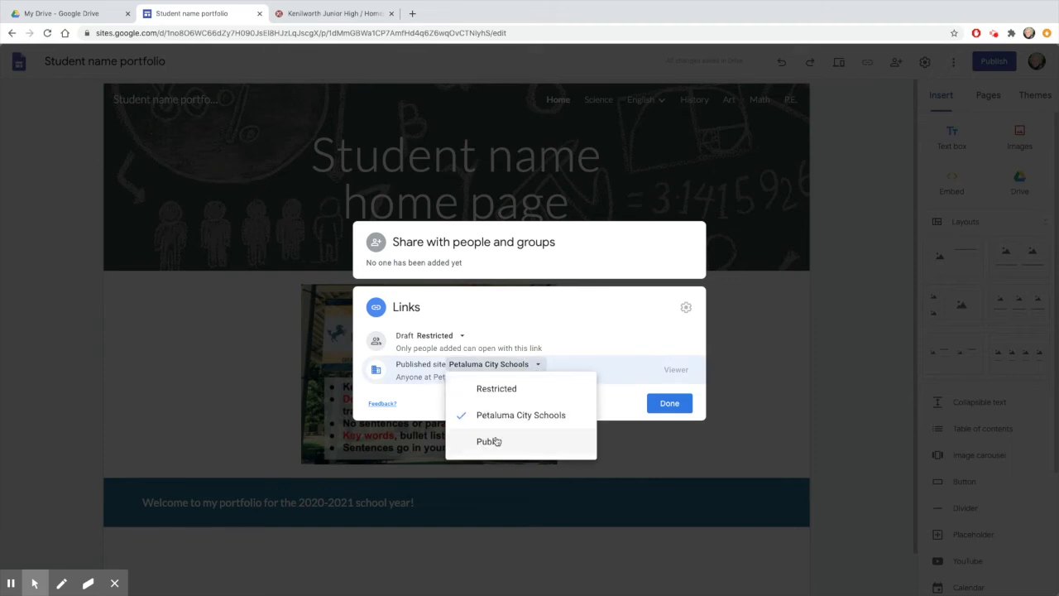
left_click(488, 440)
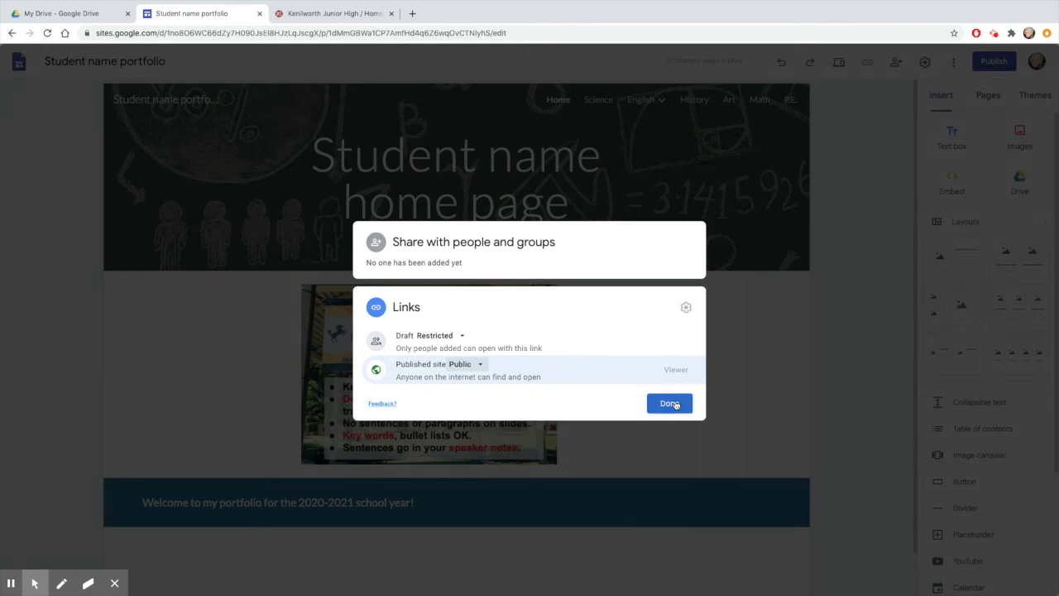
mouse_move(857, 306)
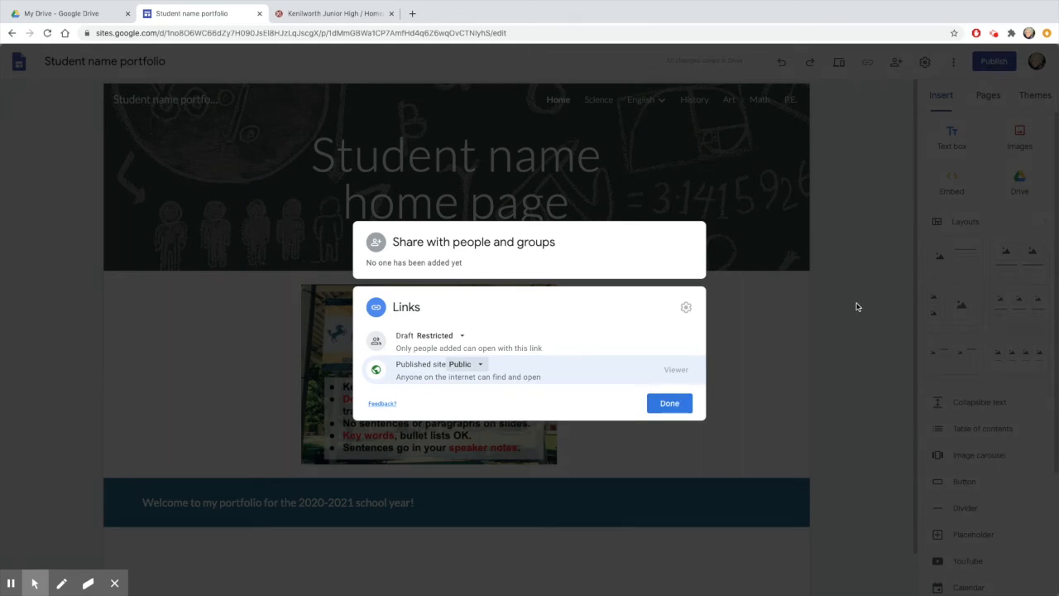
left_click(668, 404)
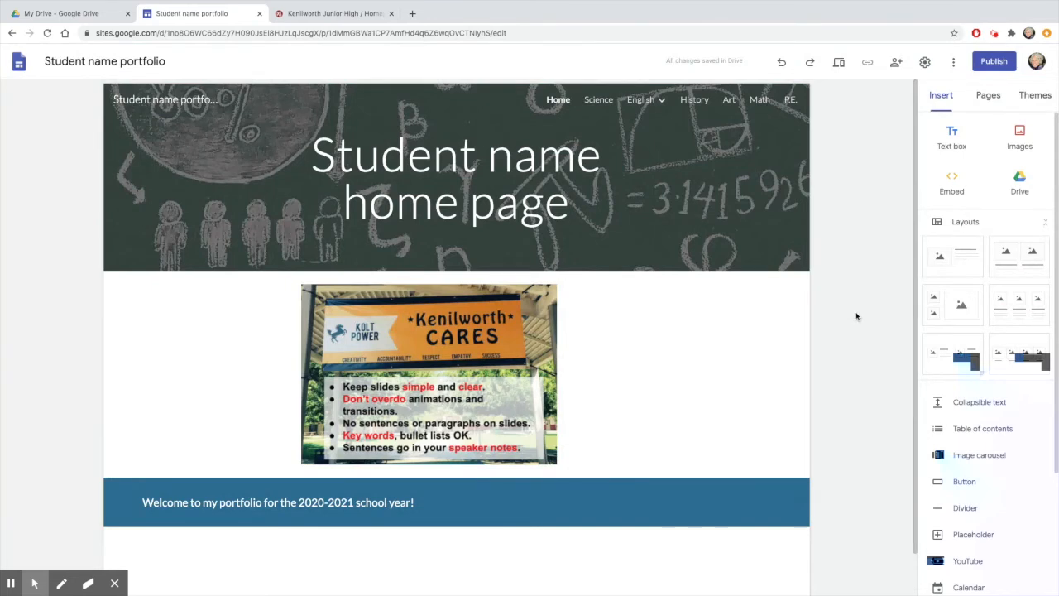
mouse_move(781, 63)
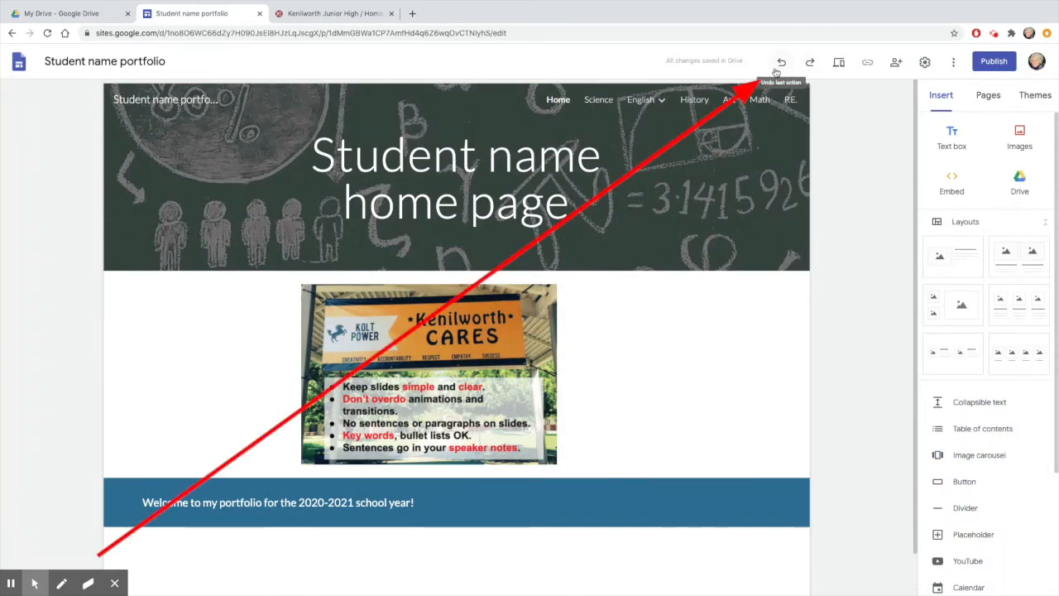
mouse_move(864, 192)
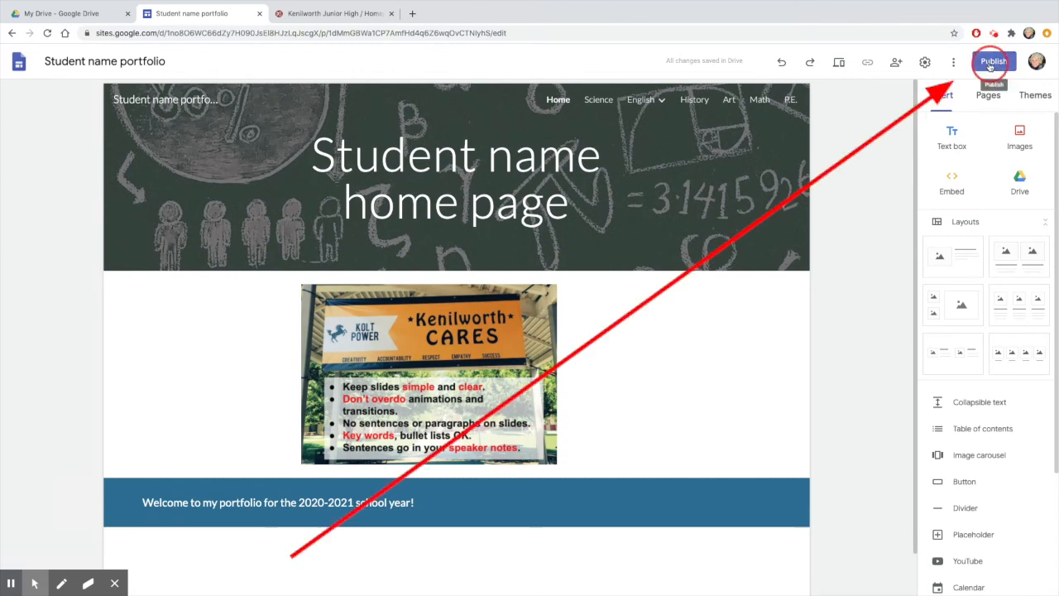
Step: Publish the site at the studentnameportfolio address and view the live home page
left_click(994, 62)
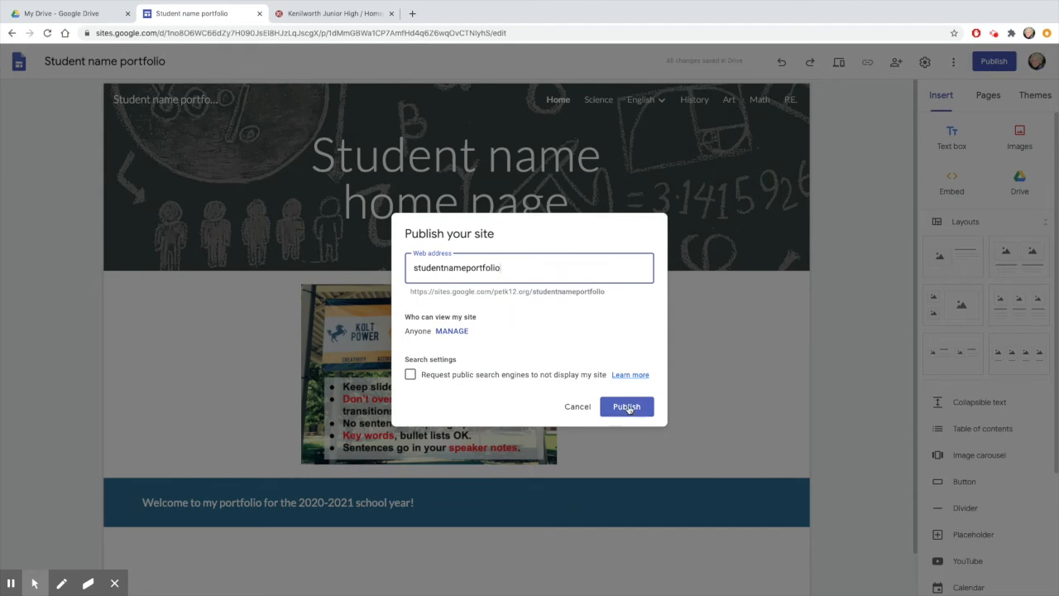
left_click(626, 407)
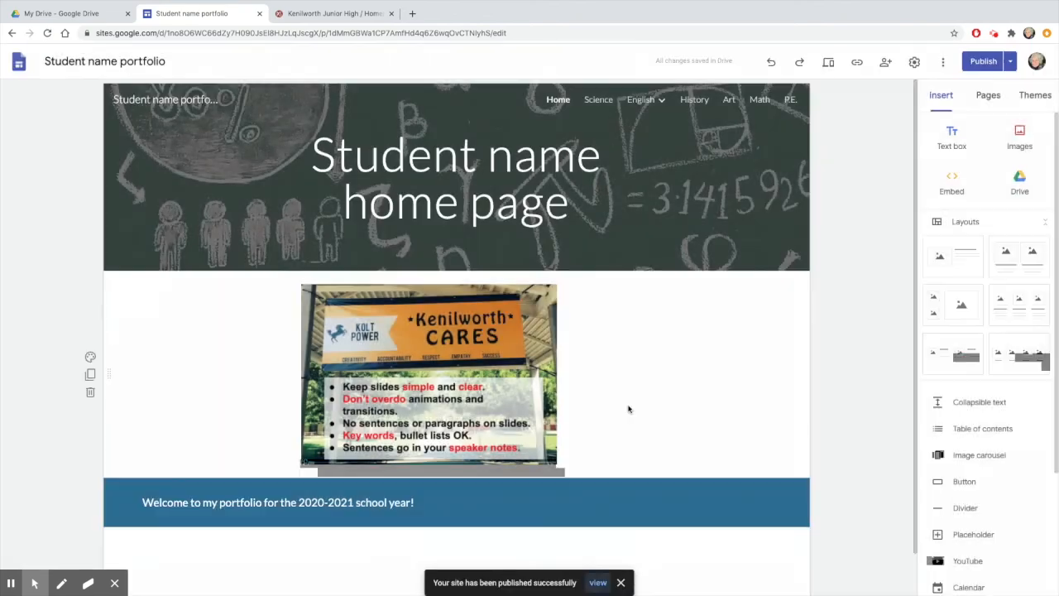
left_click(1010, 61)
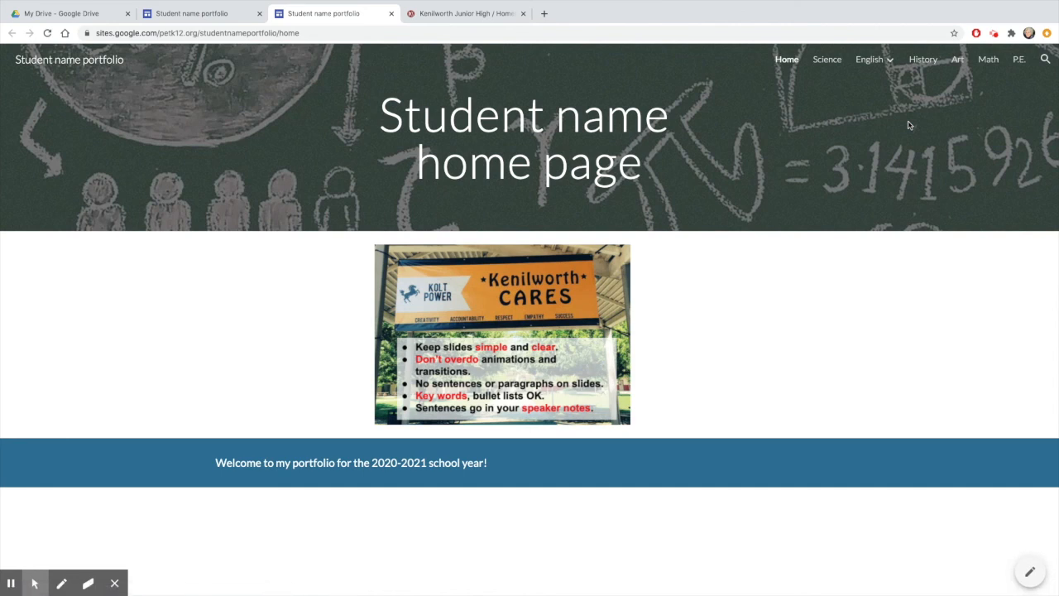
mouse_move(883, 99)
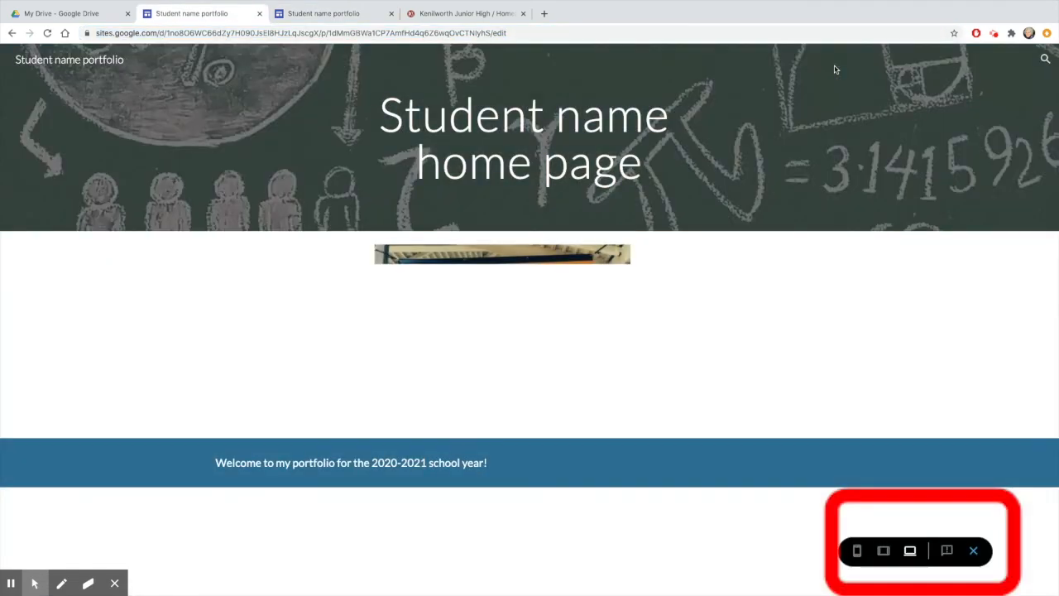
Step: Preview the home page at phone size, then return to the editor
left_click(857, 549)
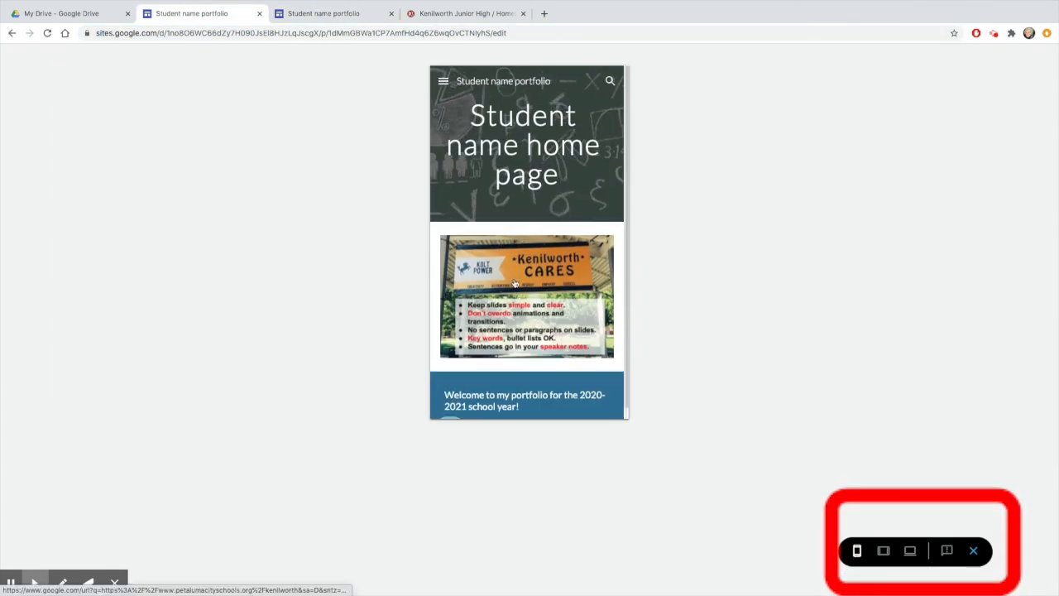
left_click(911, 550)
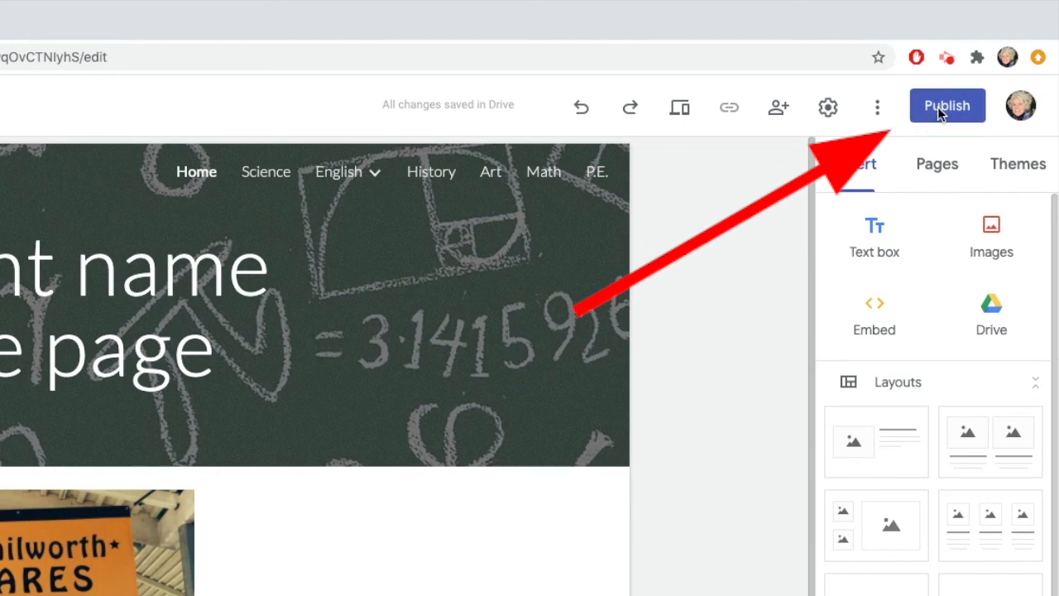
left_click(947, 106)
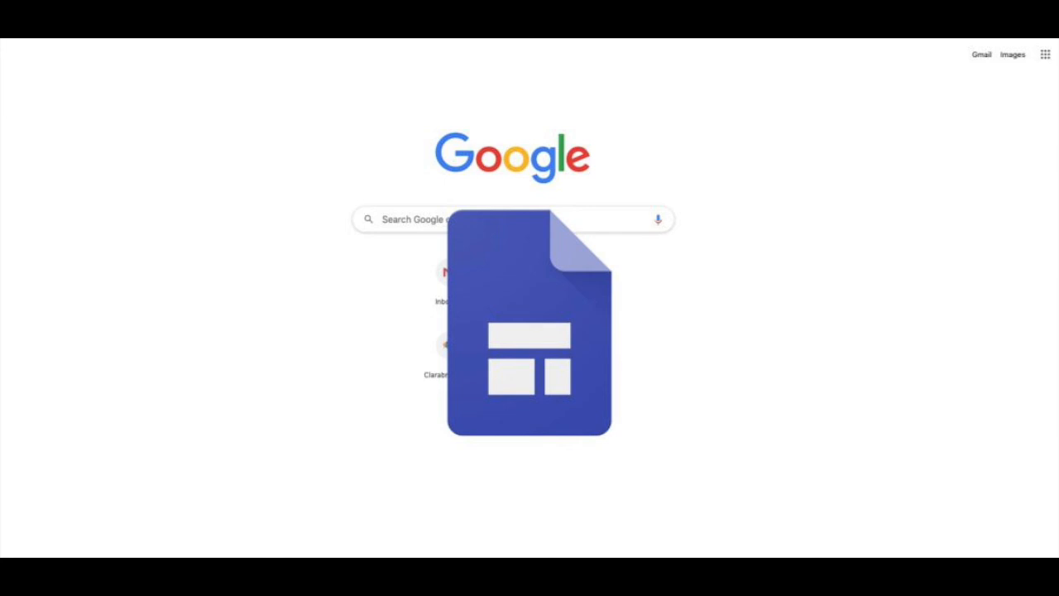